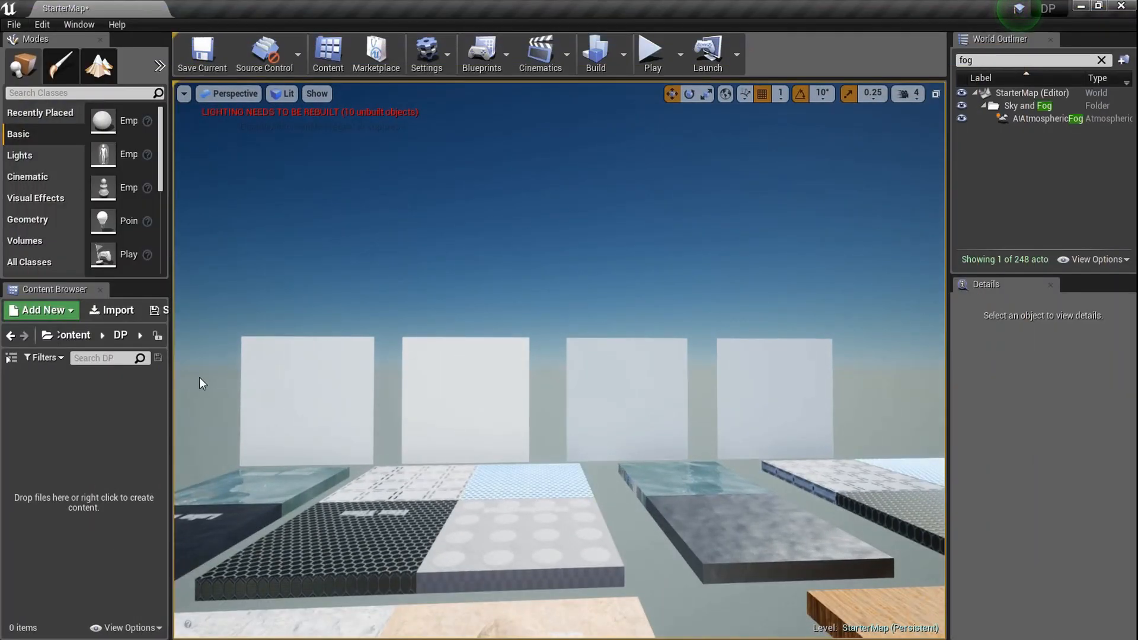
# - Browse the Content folders, return to DP, and bring up the Add New asset menu
pyautogui.click(78, 334)
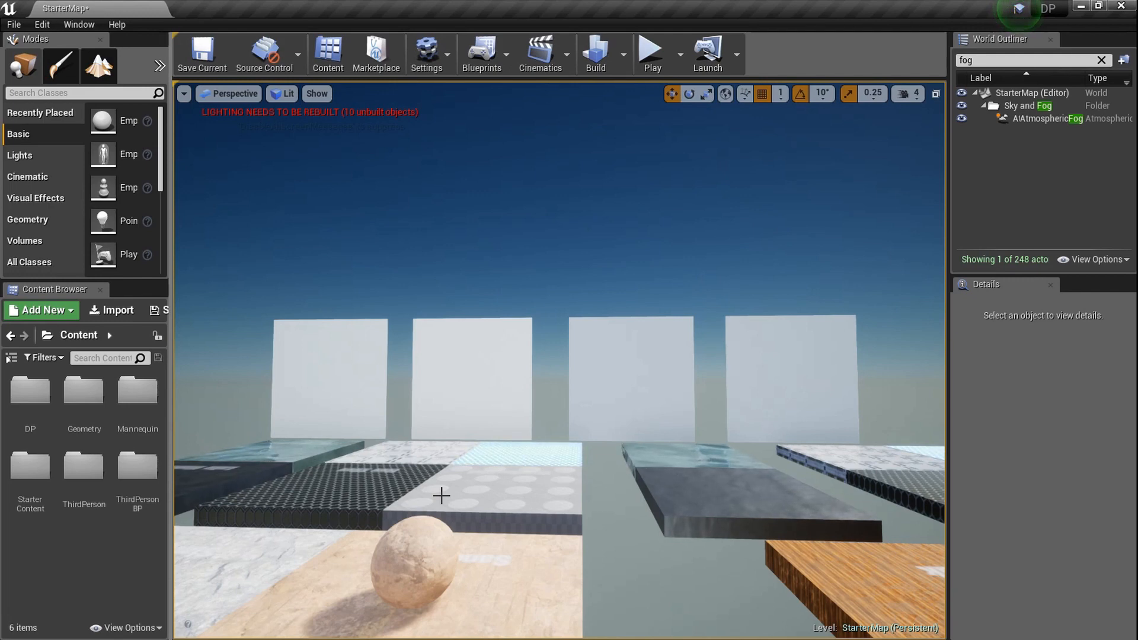
pyautogui.click(29, 472)
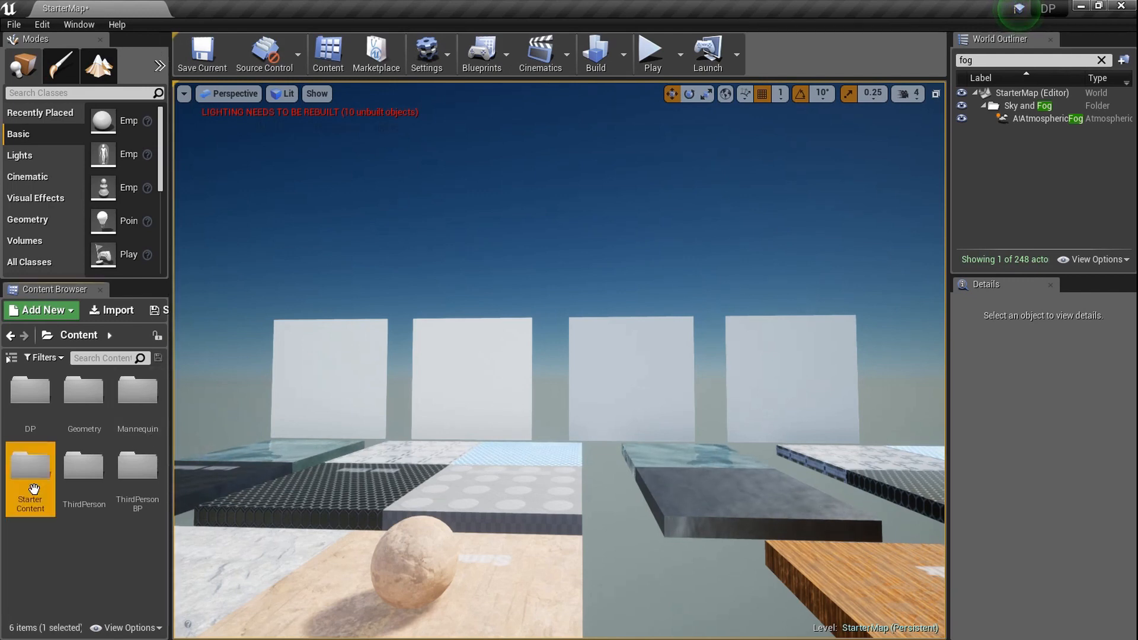
pyautogui.moveTo(83, 464)
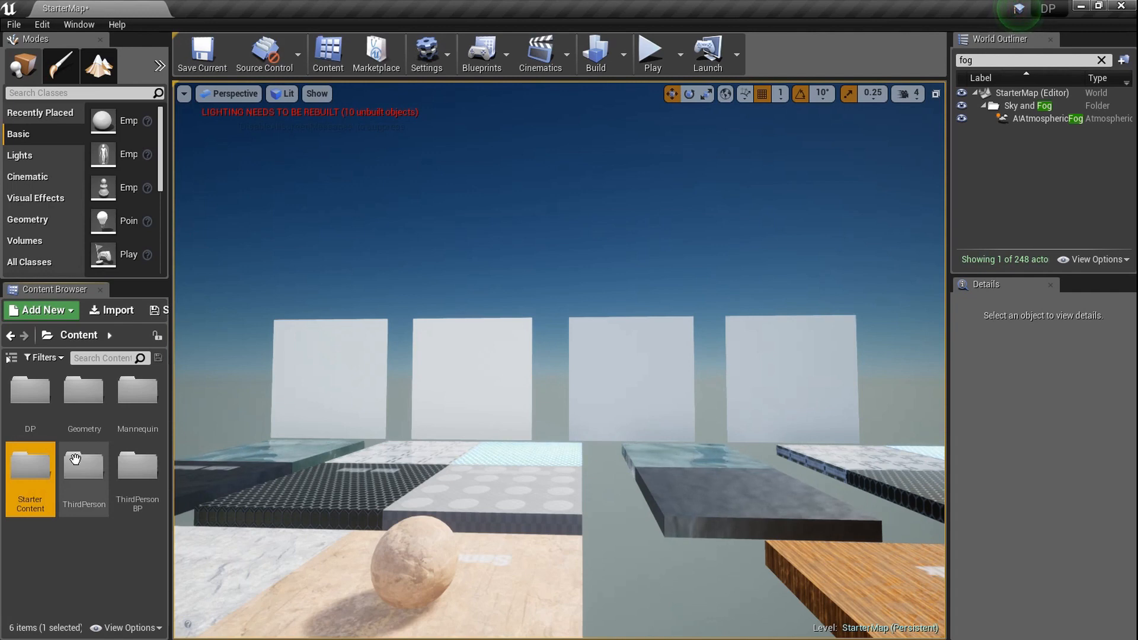
pyautogui.click(39, 310)
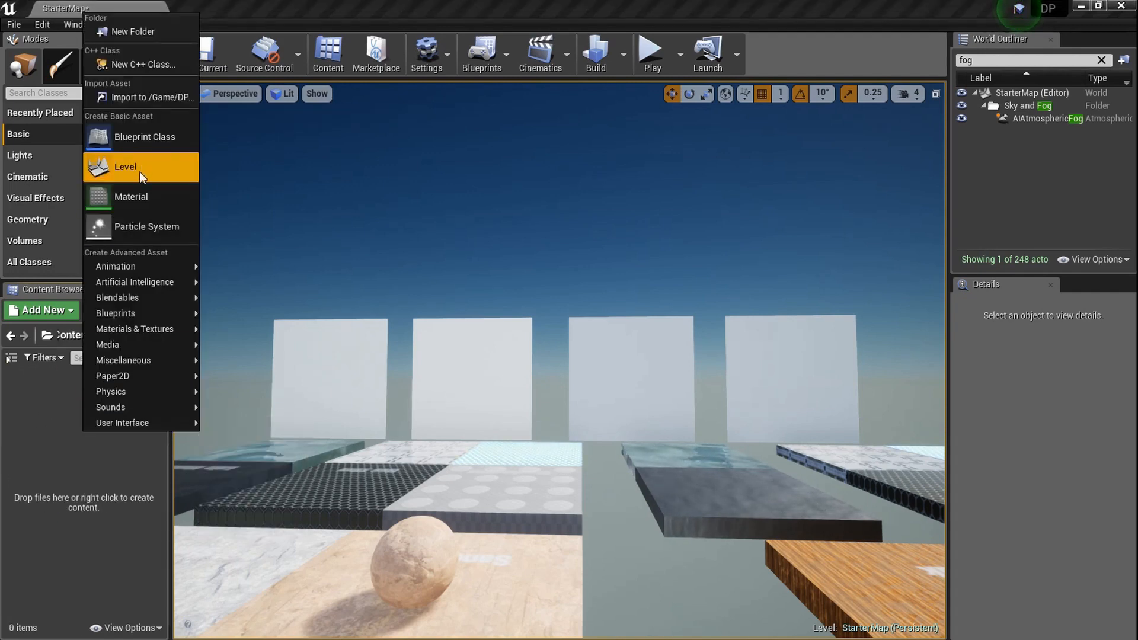
# - Create the 'Flip' material, preview it on a Plane mesh, and set Blend Mode to Translucent
pyautogui.click(131, 196)
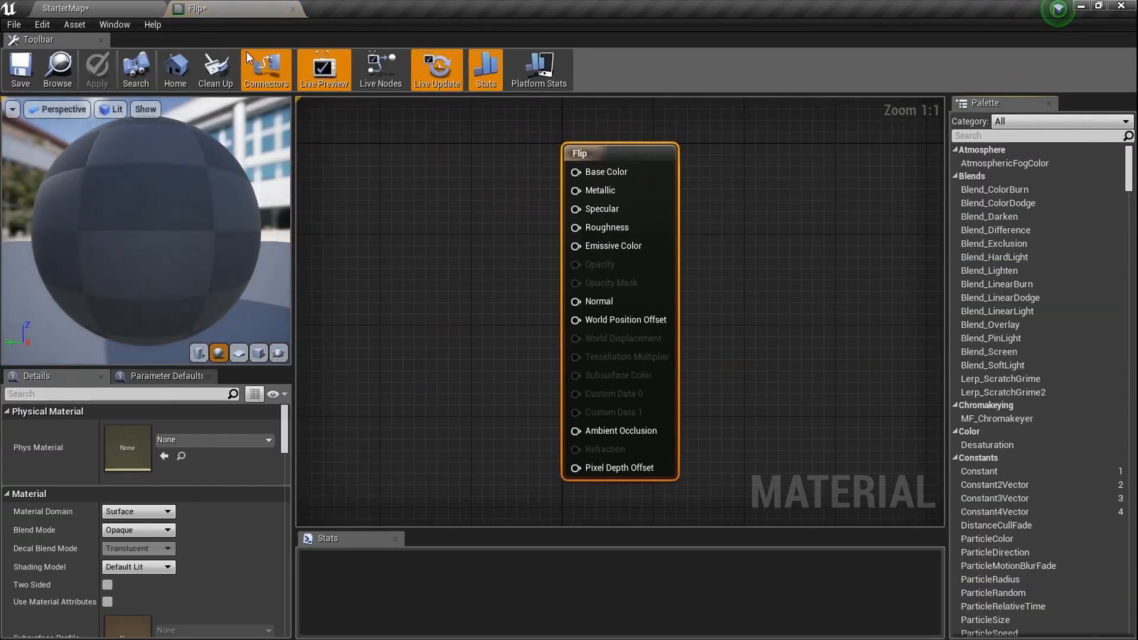
pyautogui.click(65, 8)
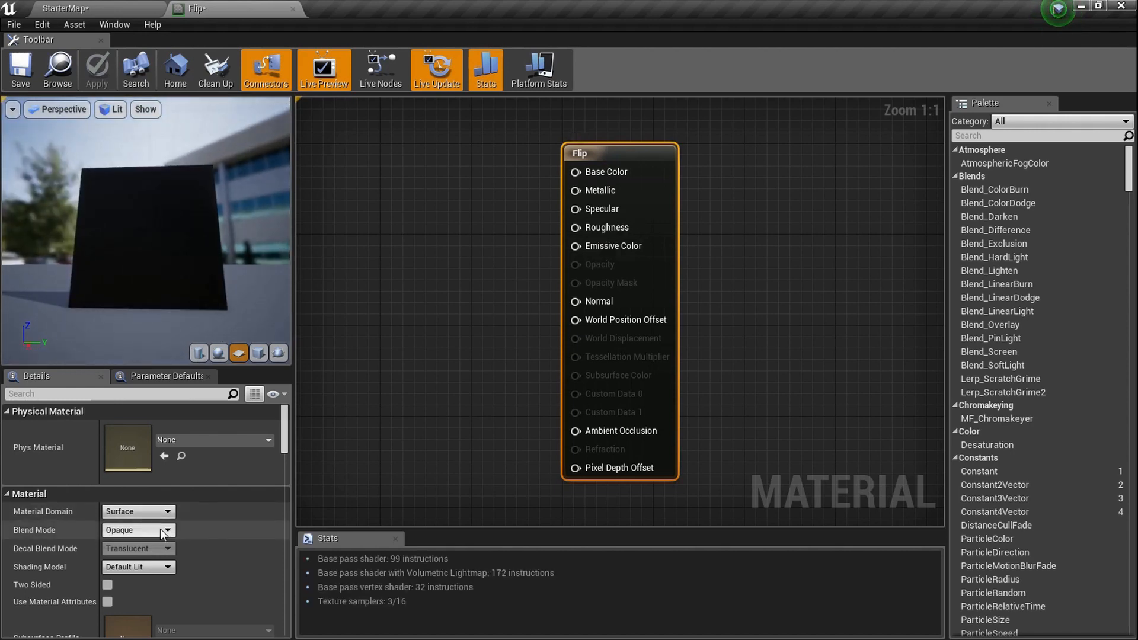
pyautogui.click(138, 548)
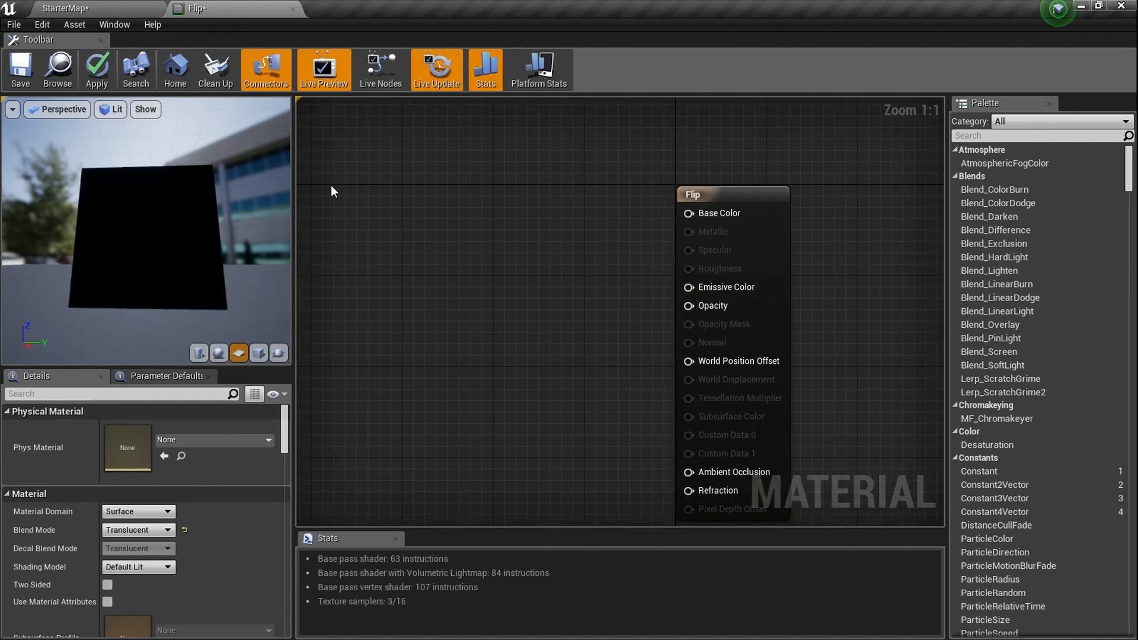
# - Open Content Browser 2, browse StarterContent, and add a T_Explosion_SubUV Texture Sample node
pyautogui.click(113, 23)
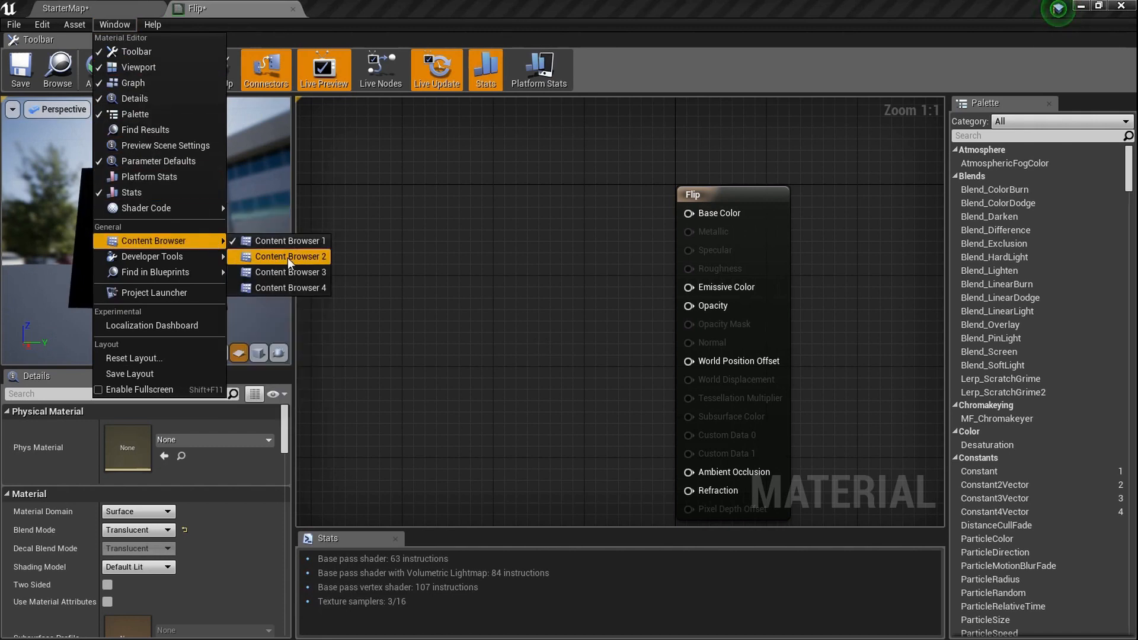
pyautogui.click(285, 256)
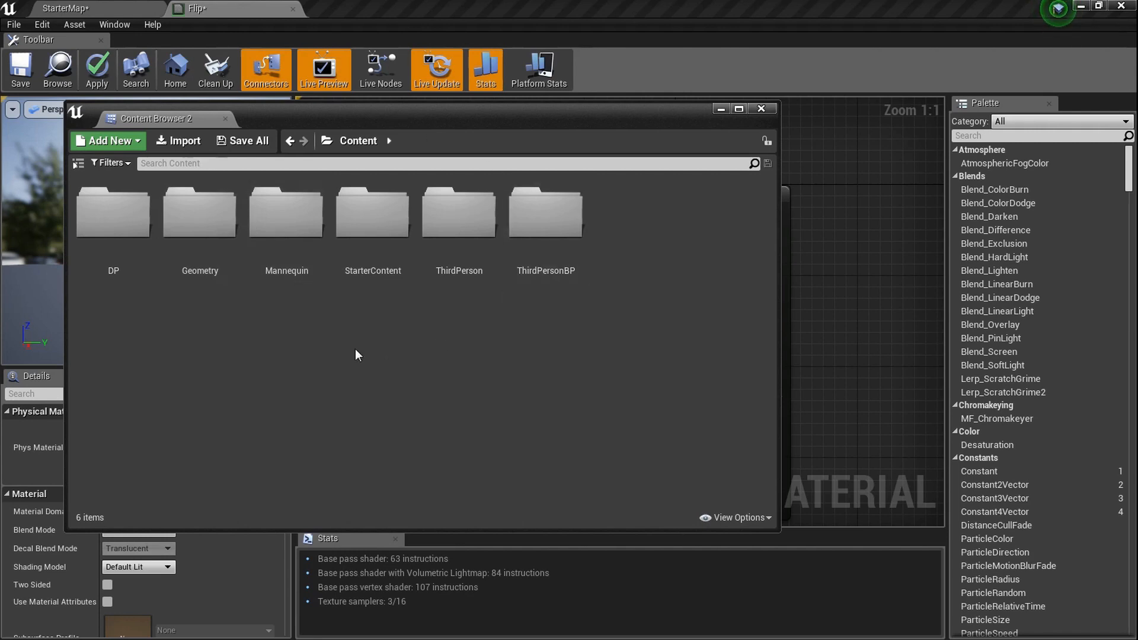
pyautogui.click(373, 214)
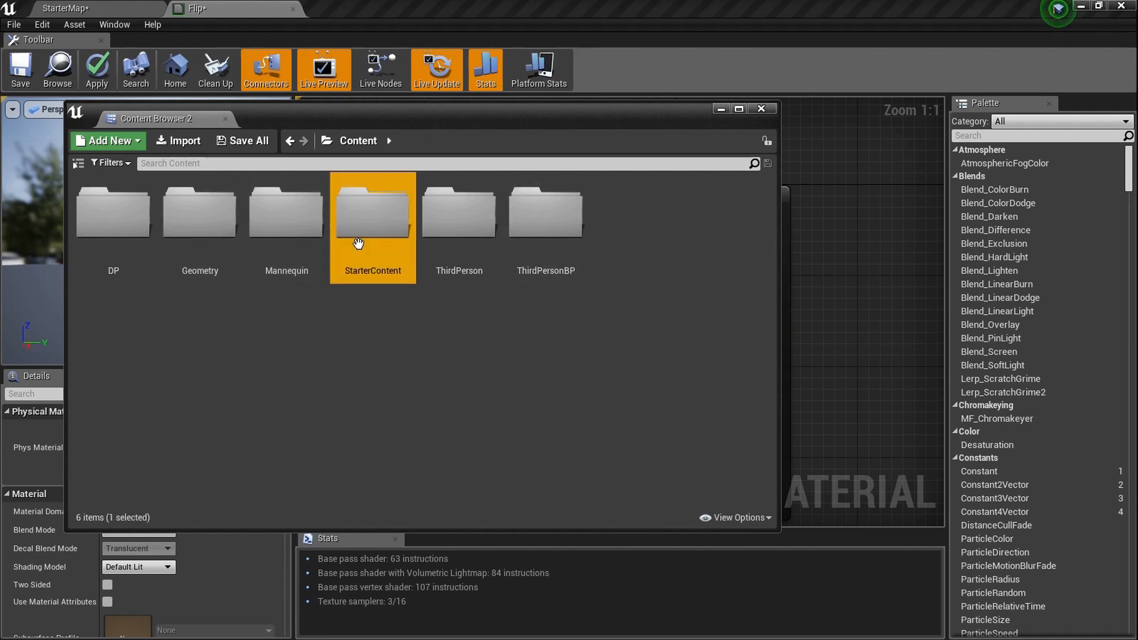
pyautogui.doubleClick(372, 210)
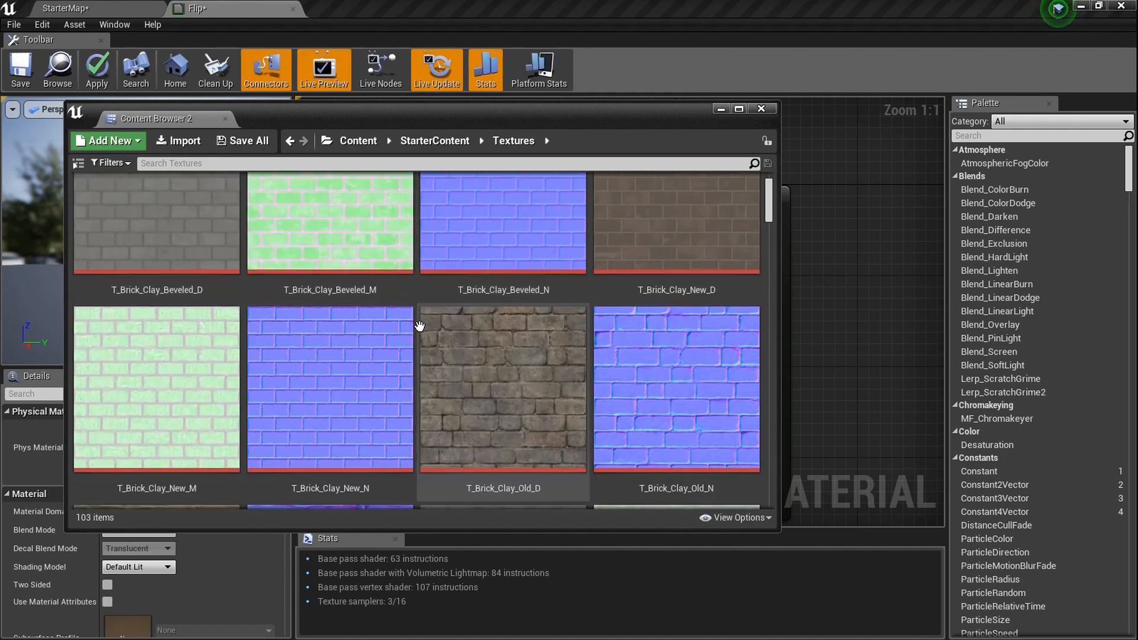
pyautogui.scroll(-3)
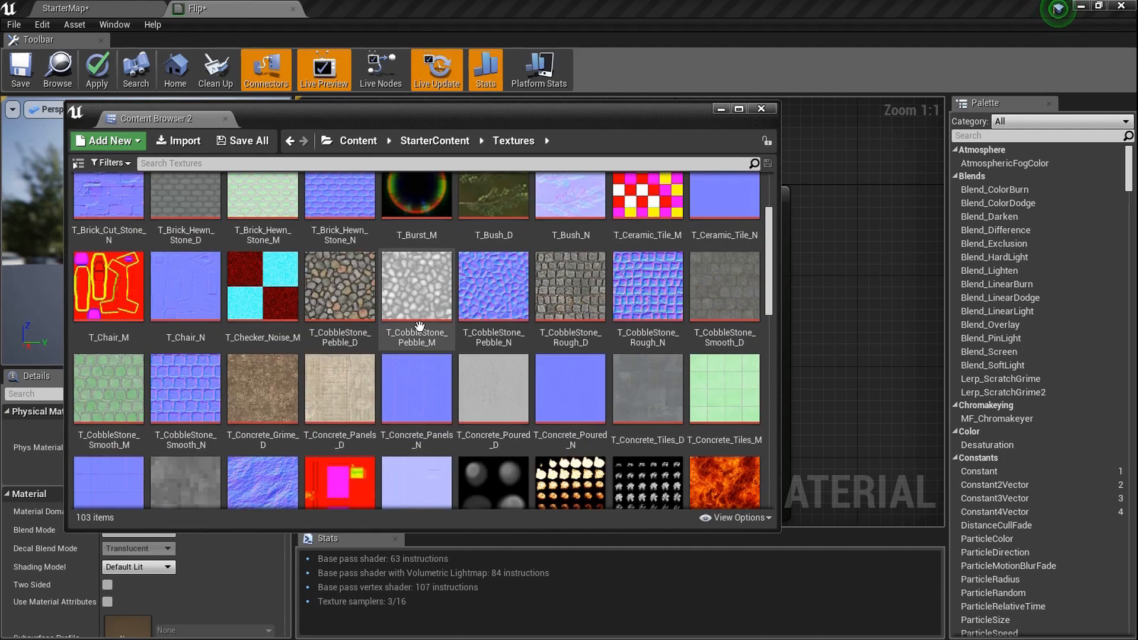
pyautogui.click(515, 392)
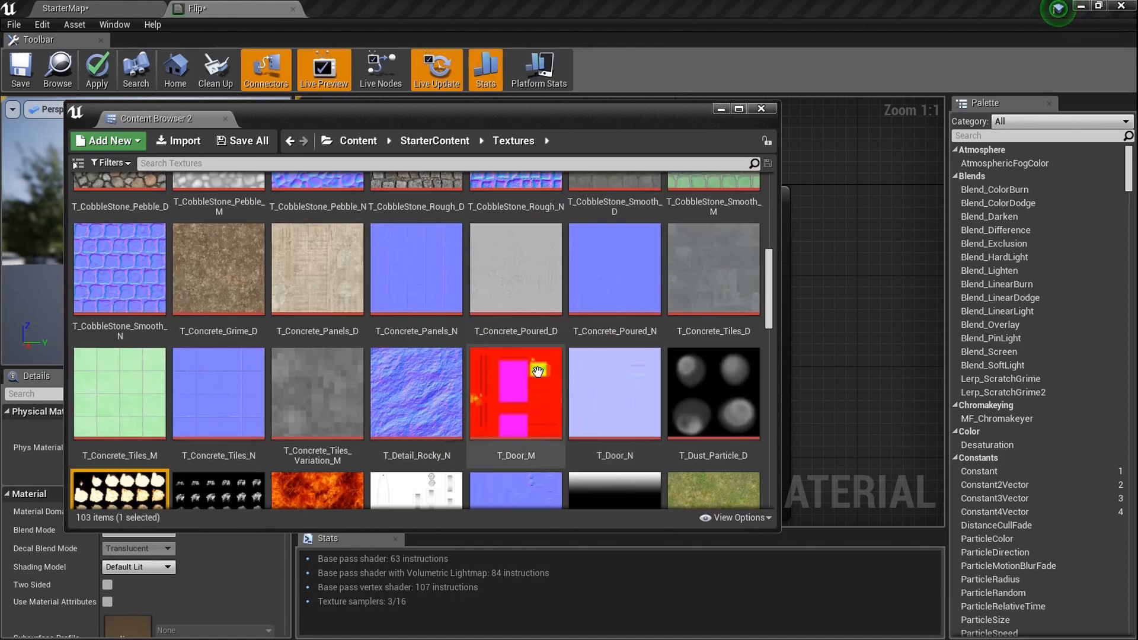
pyautogui.scroll(-3)
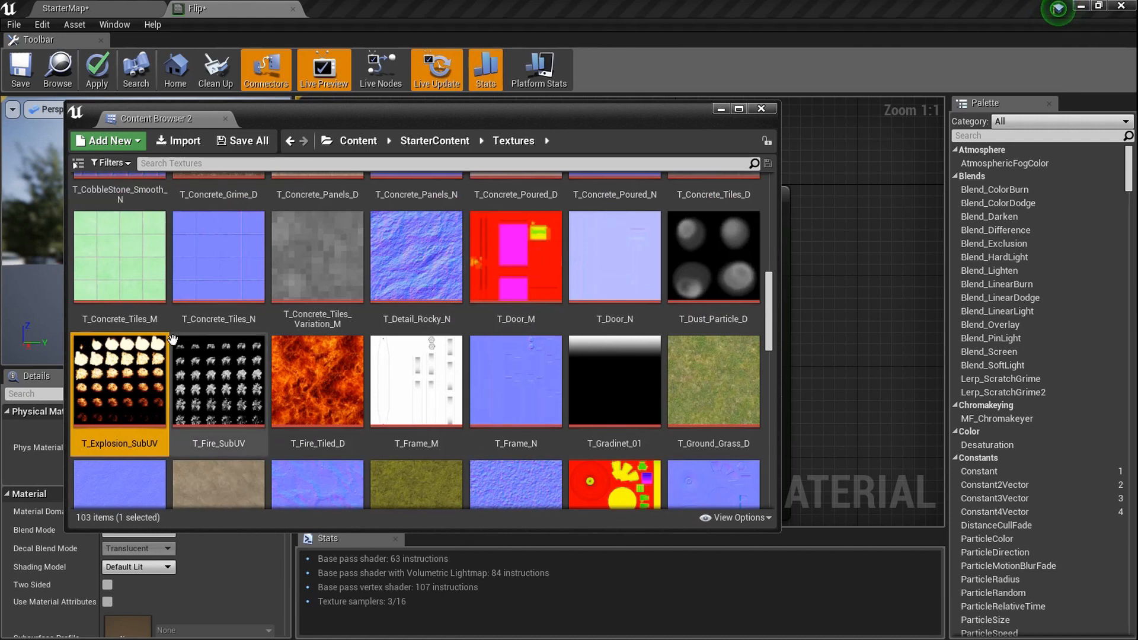
pyautogui.moveTo(281, 334)
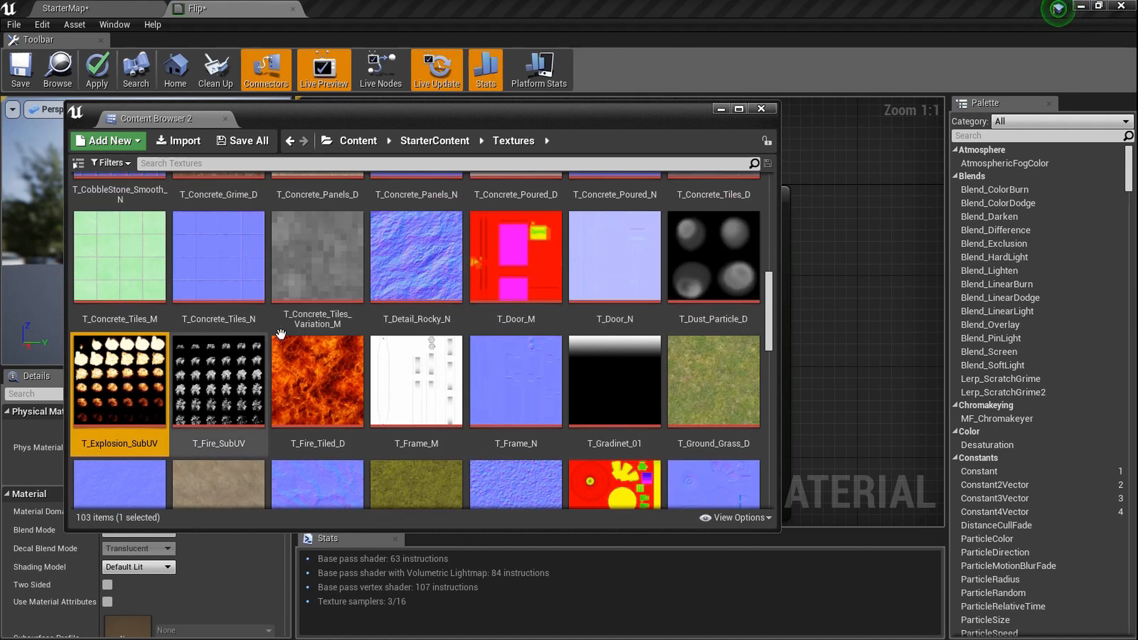
pyautogui.moveTo(163, 414)
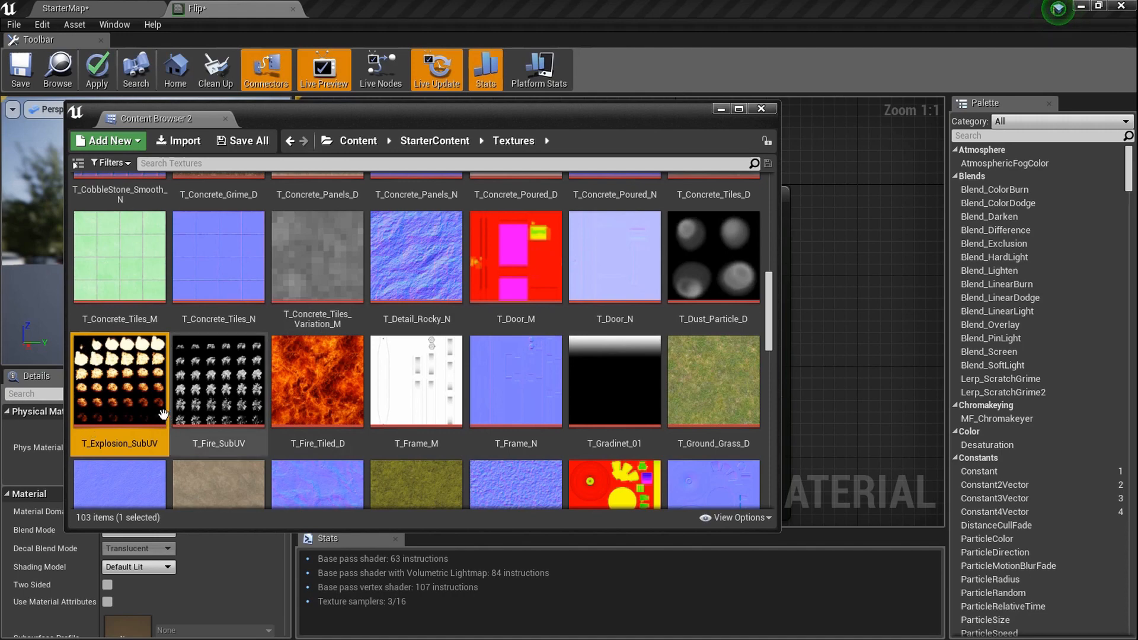
pyautogui.moveTo(369, 362)
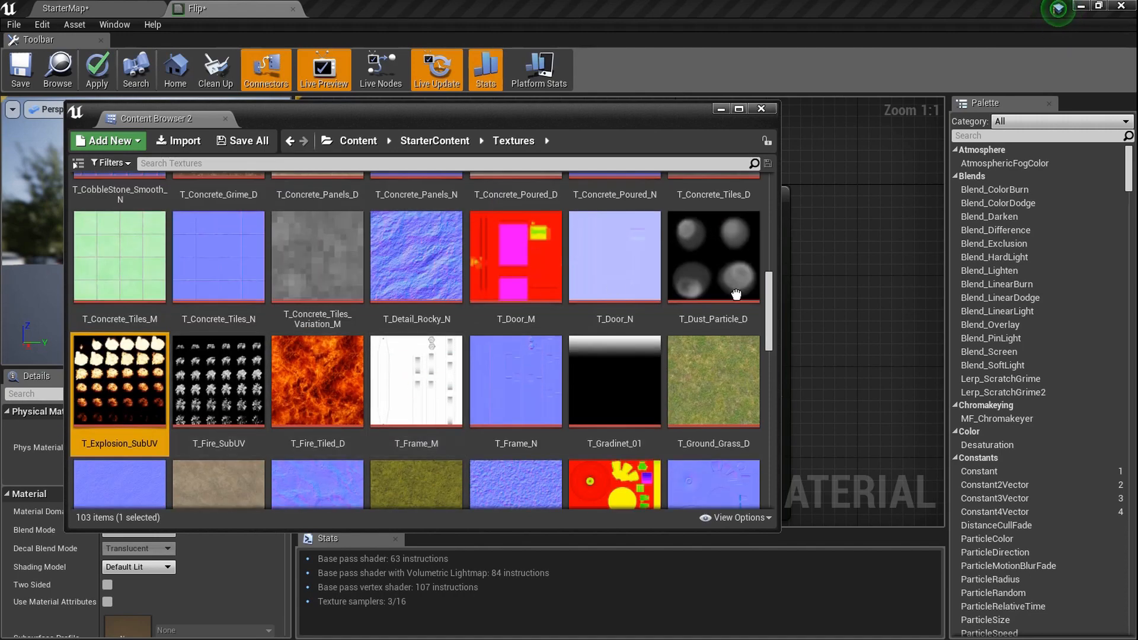
pyautogui.scroll(3)
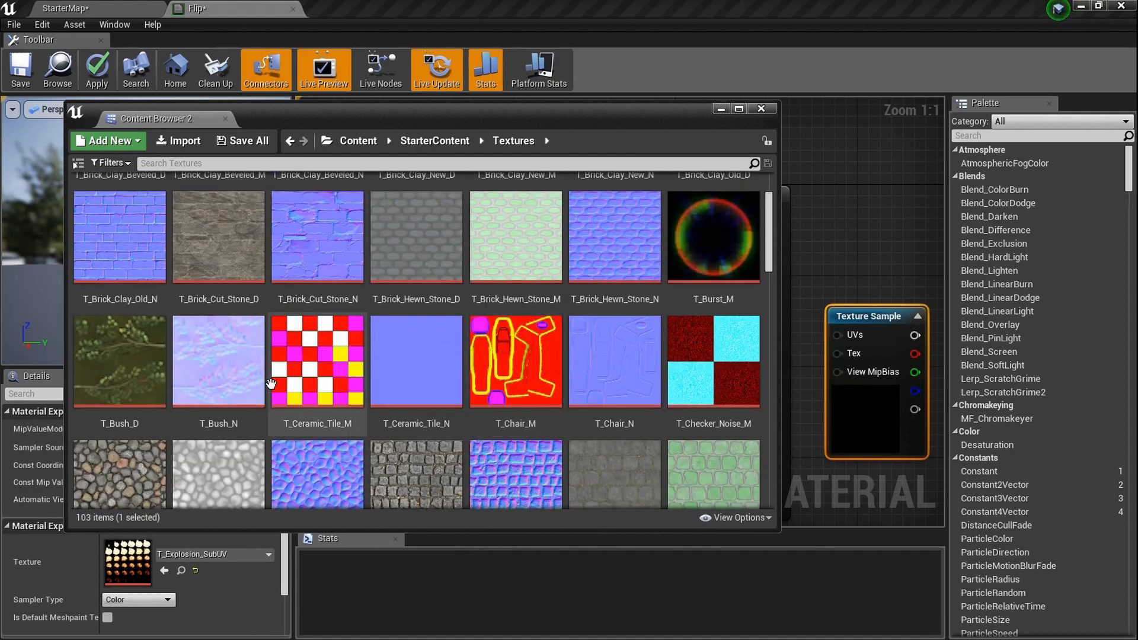
# - Add a T_Ceramic_Tile_M Texture Sample and wire its RGB output into Base Color
pyautogui.click(316, 361)
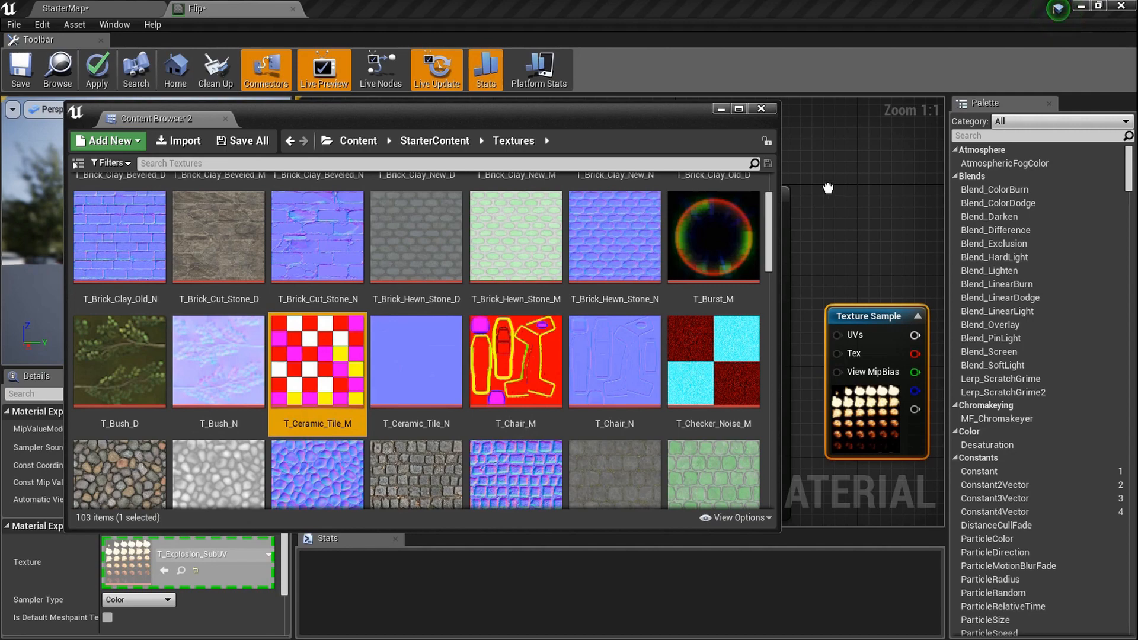
pyautogui.click(760, 108)
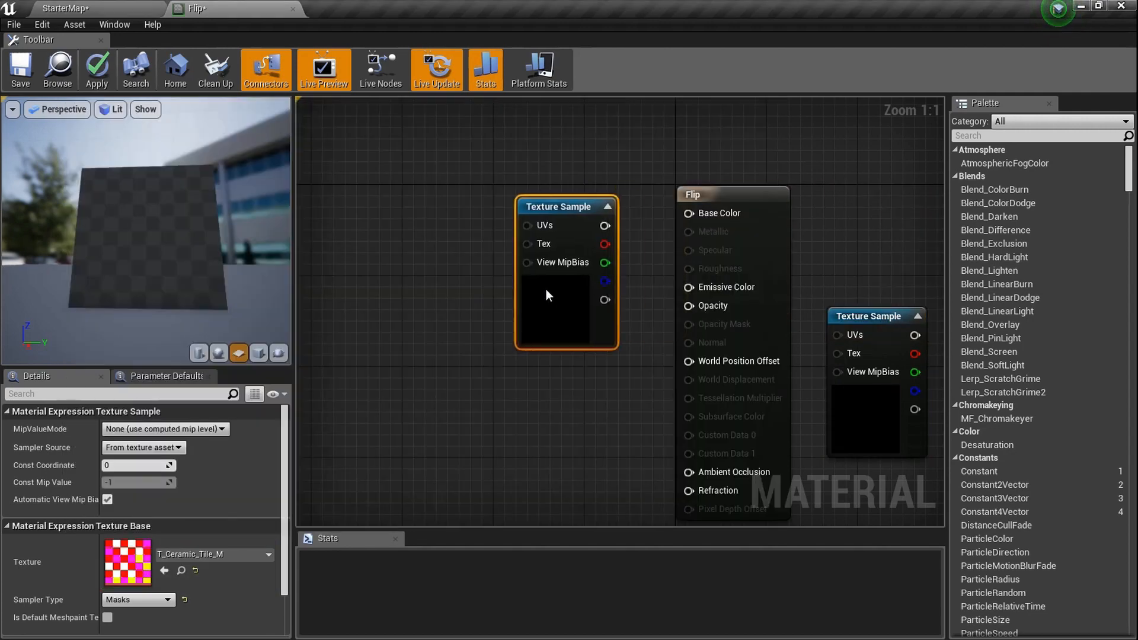
pyautogui.scroll(3)
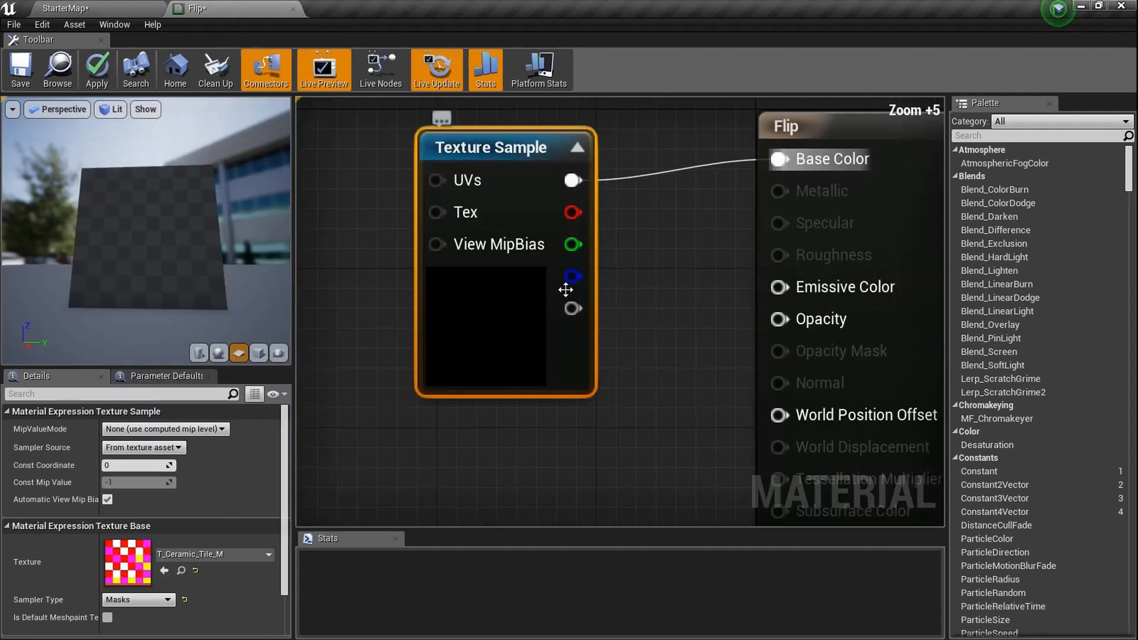
pyautogui.scroll(-3)
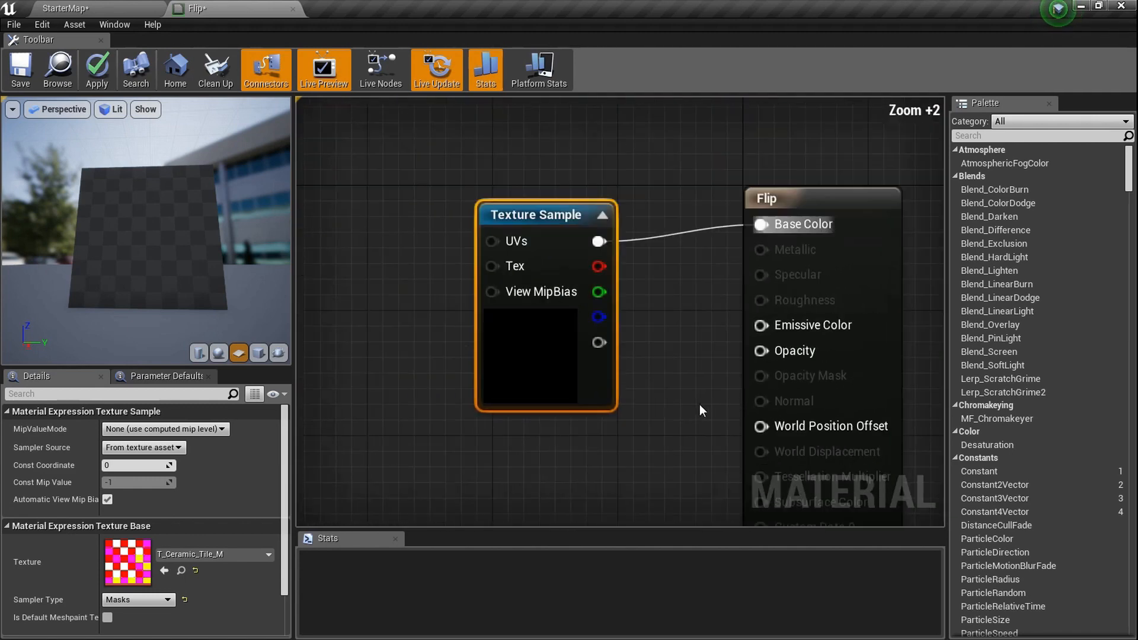
pyautogui.scroll(3)
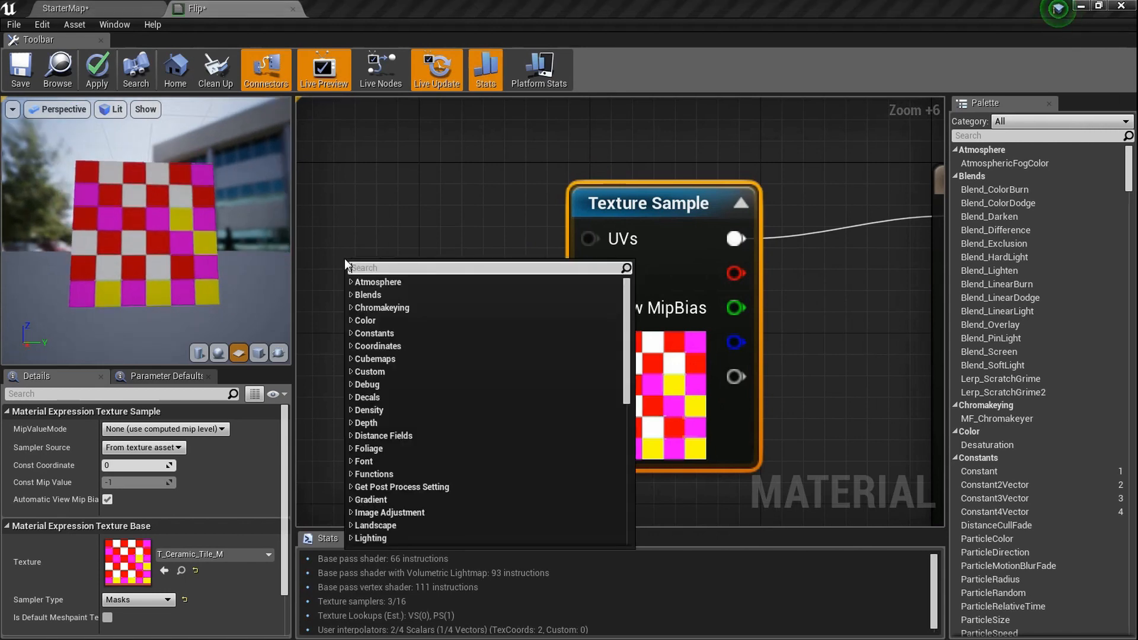
pyautogui.write('Flip')
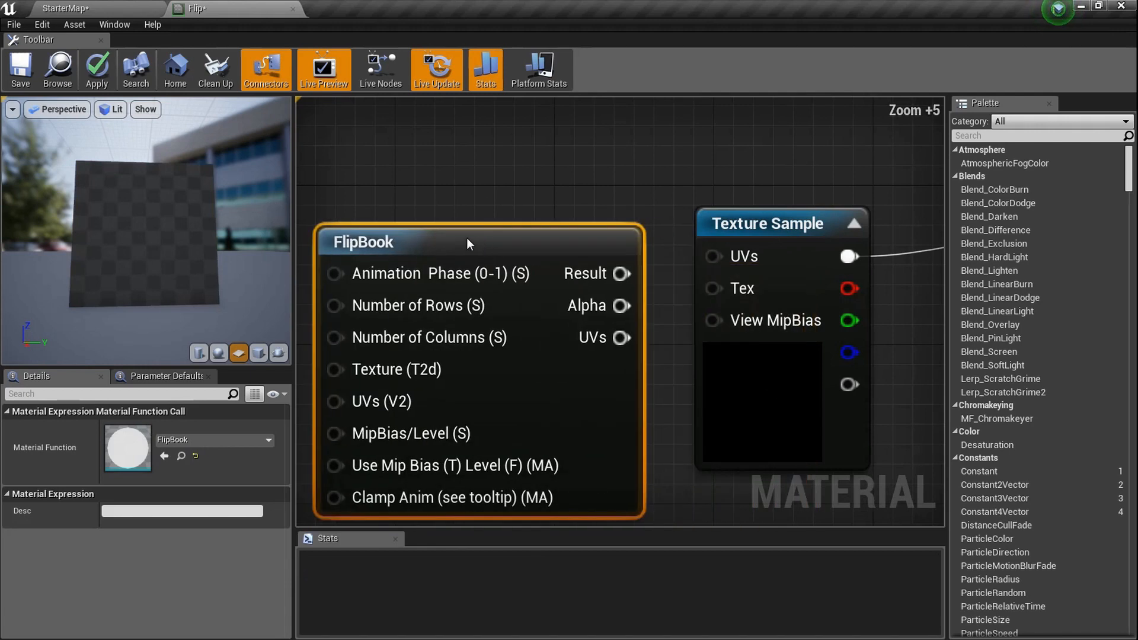
pyautogui.scroll(3)
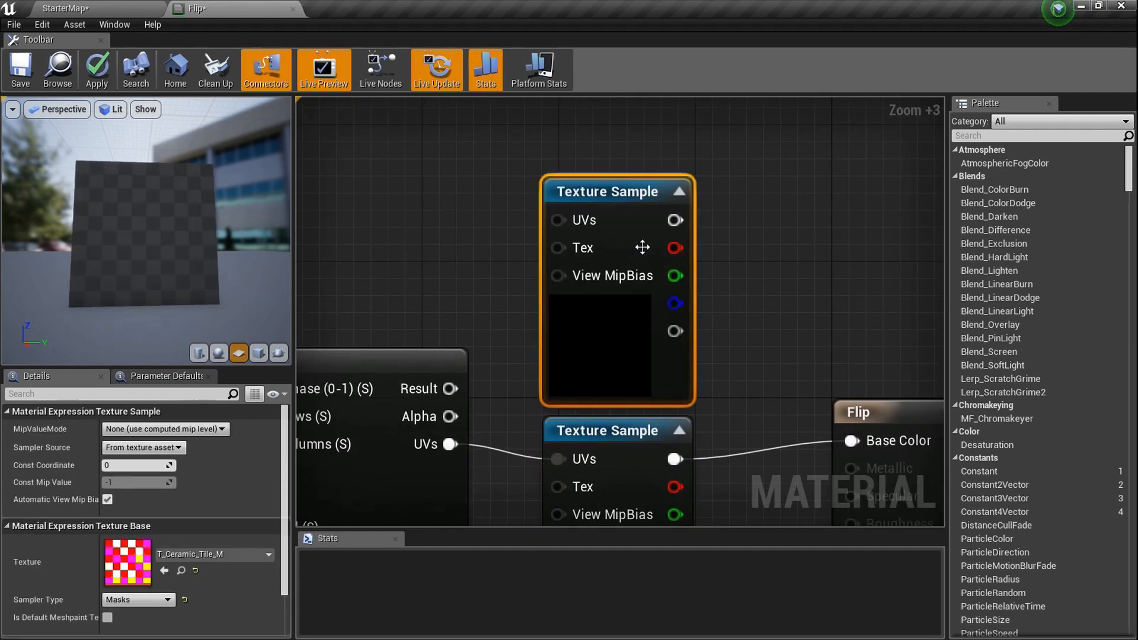
# - Zoom around the material graph to inspect the two Texture Sample nodes
pyautogui.scroll(3)
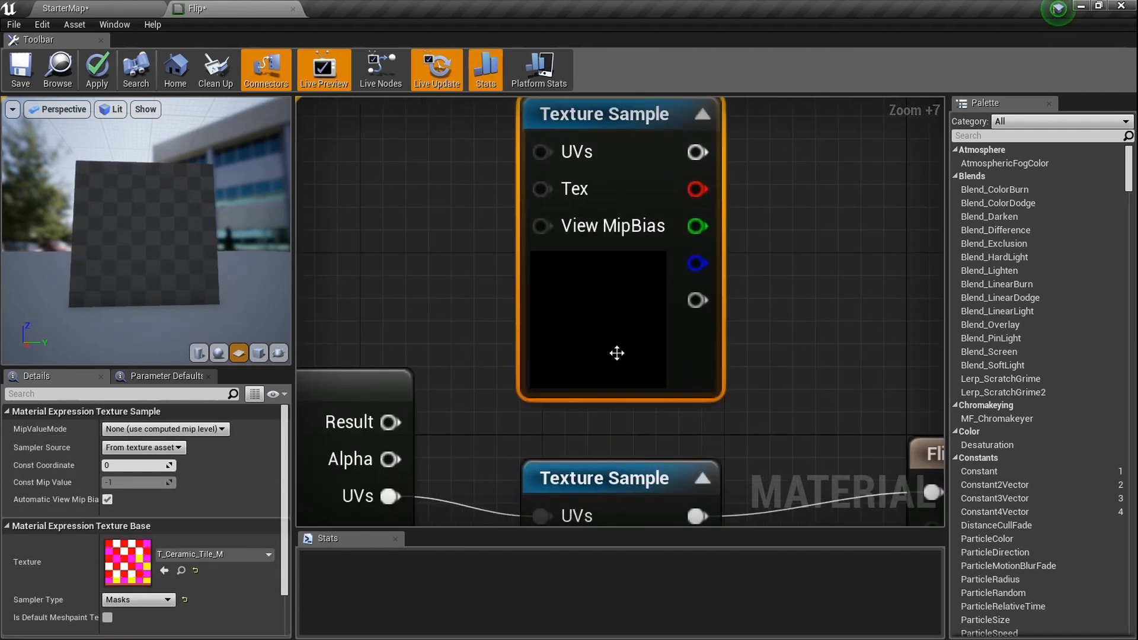
pyautogui.moveTo(592, 318)
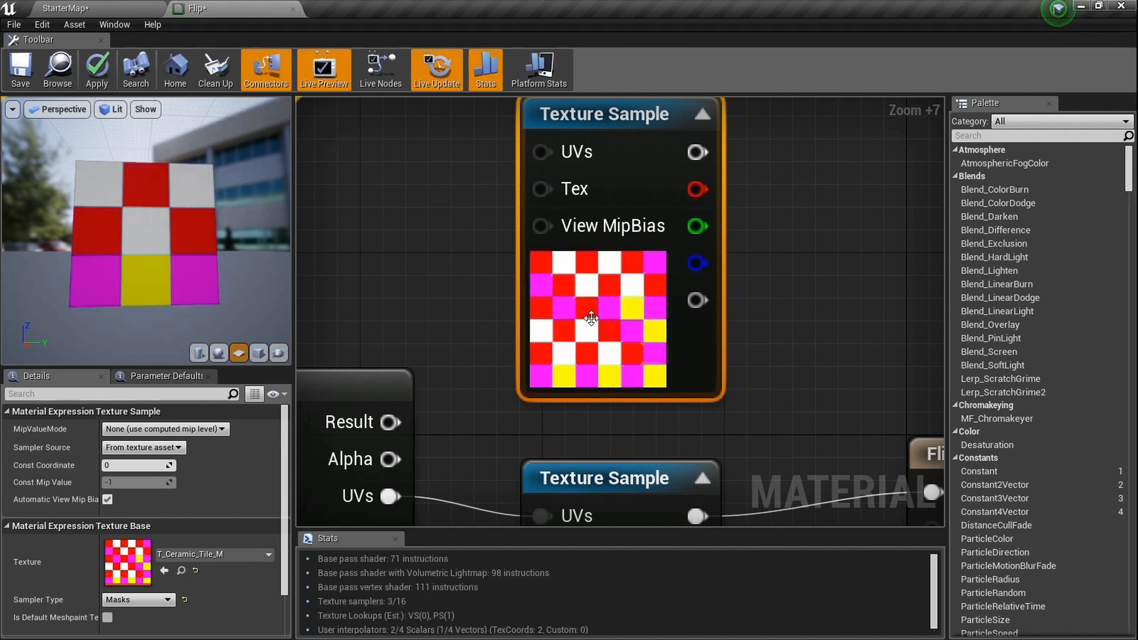
pyautogui.scroll(-3)
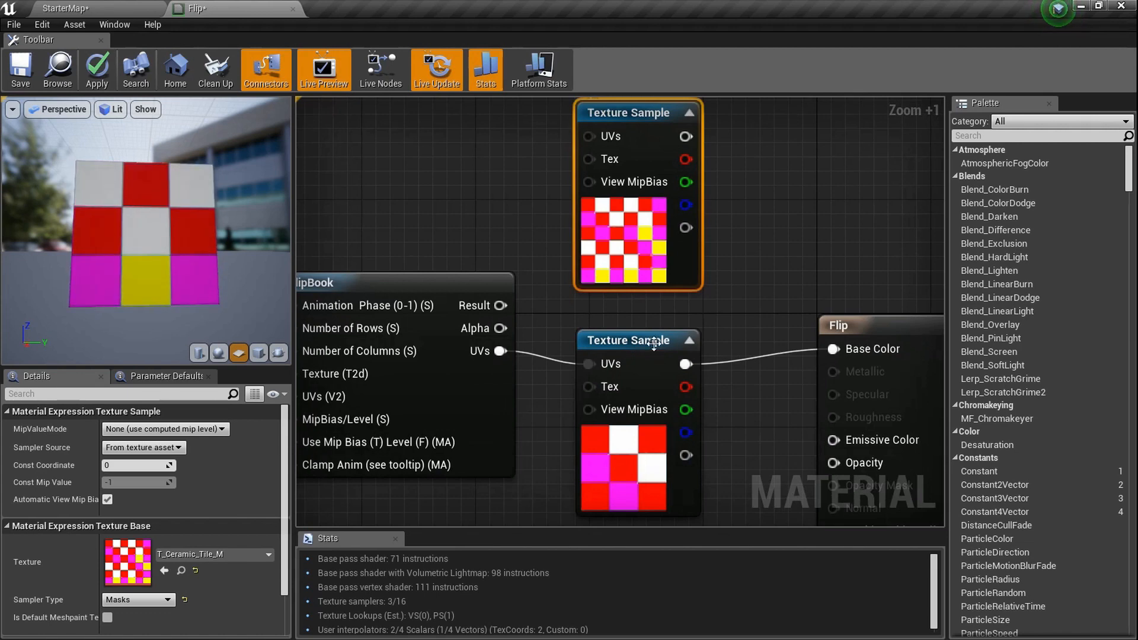
pyautogui.moveTo(624, 430)
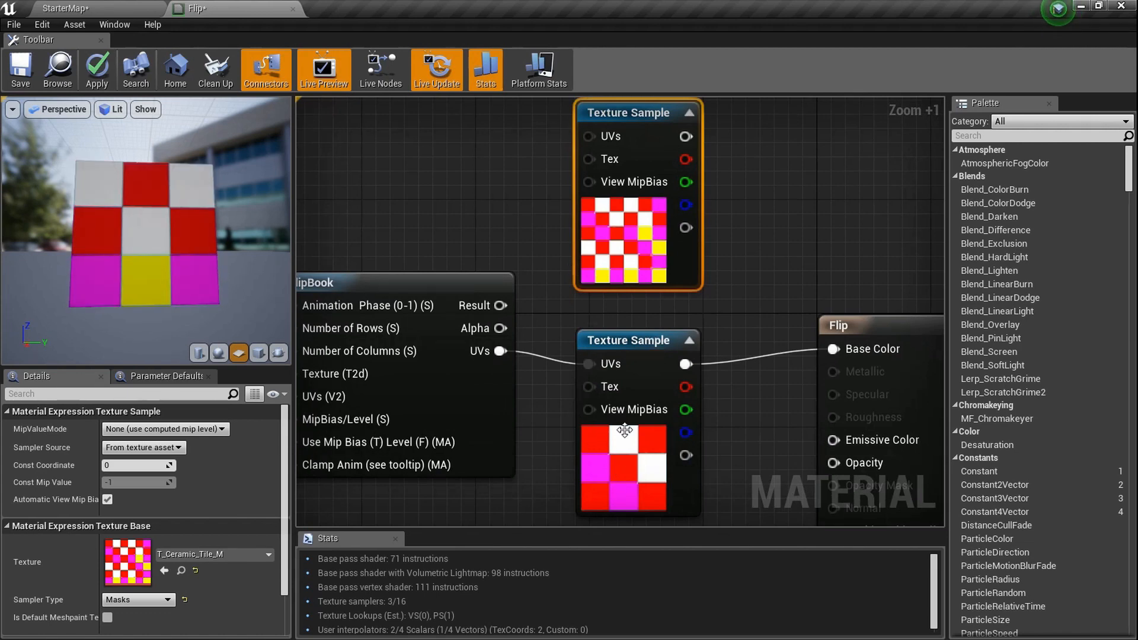
pyautogui.moveTo(615, 208)
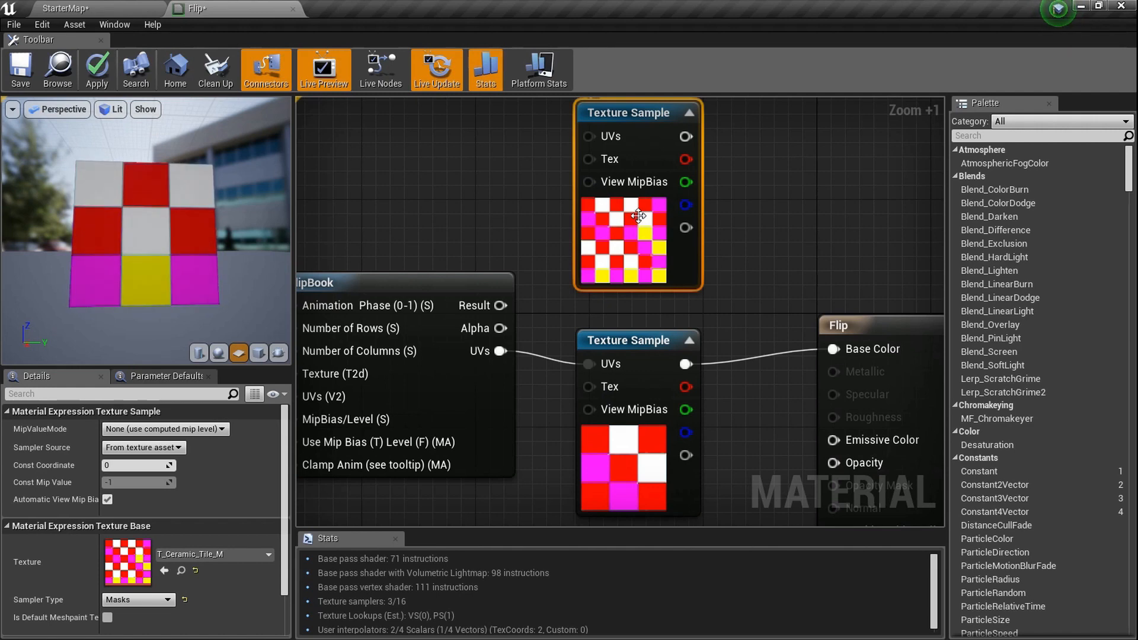
pyautogui.moveTo(608, 223)
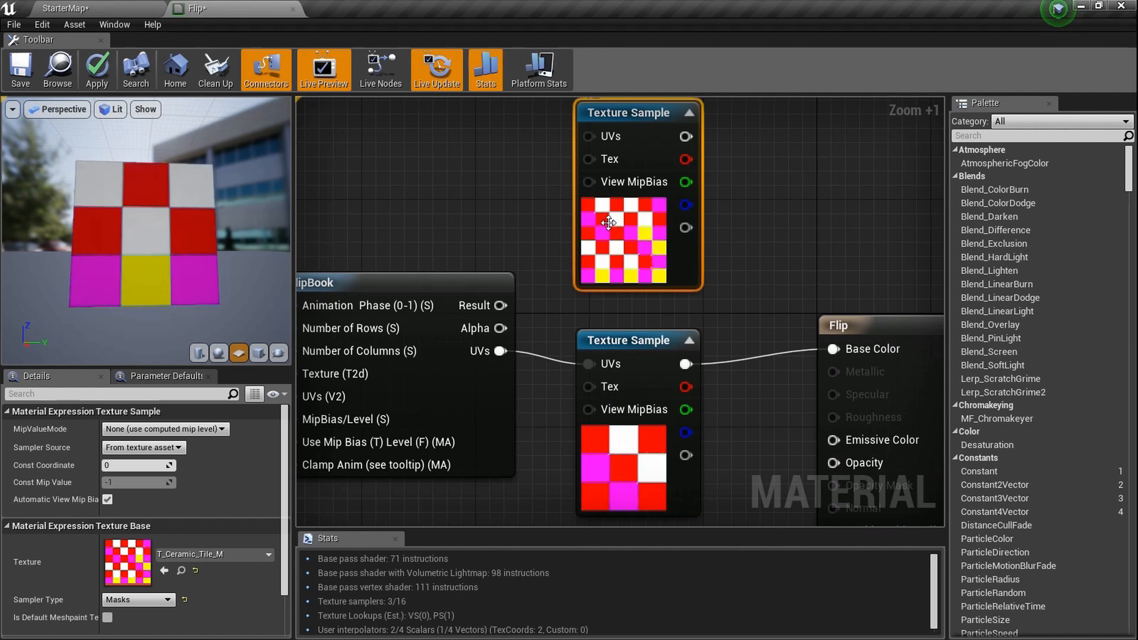
pyautogui.moveTo(646, 263)
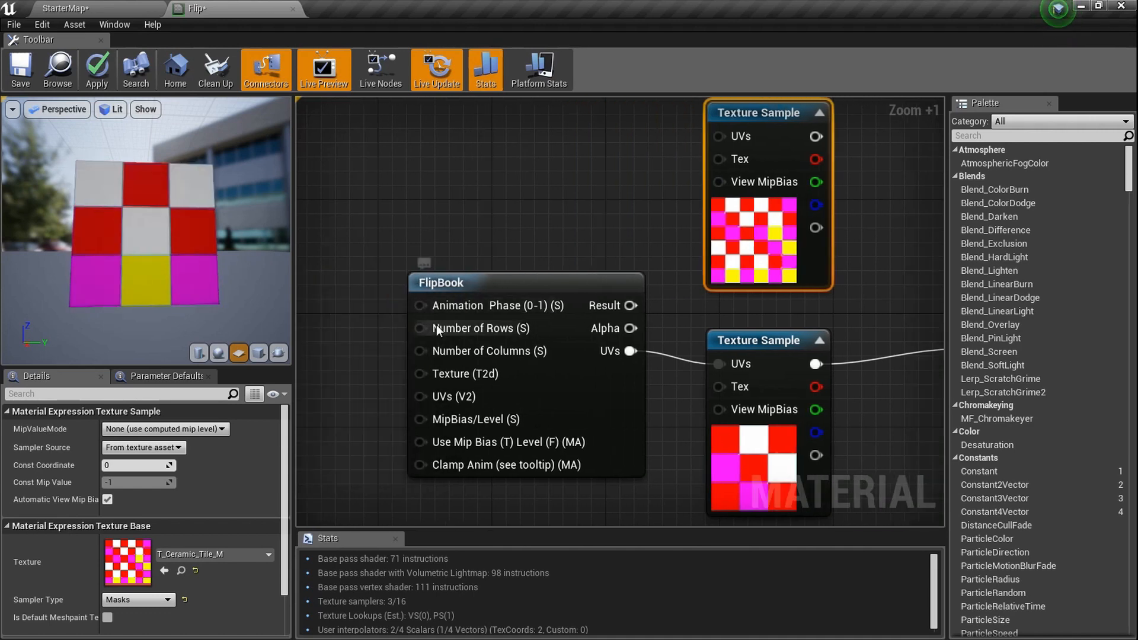
pyautogui.moveTo(416, 351)
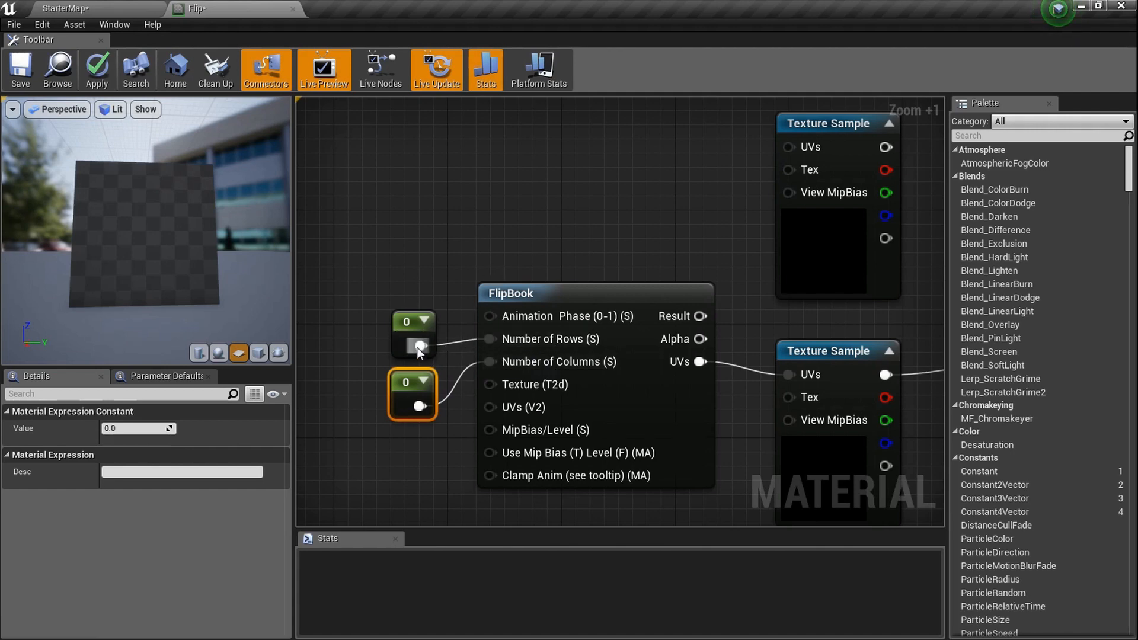
# - Set the FlipBook's row and column constants to 3 and apply the material
pyautogui.click(414, 346)
pyautogui.write('3')
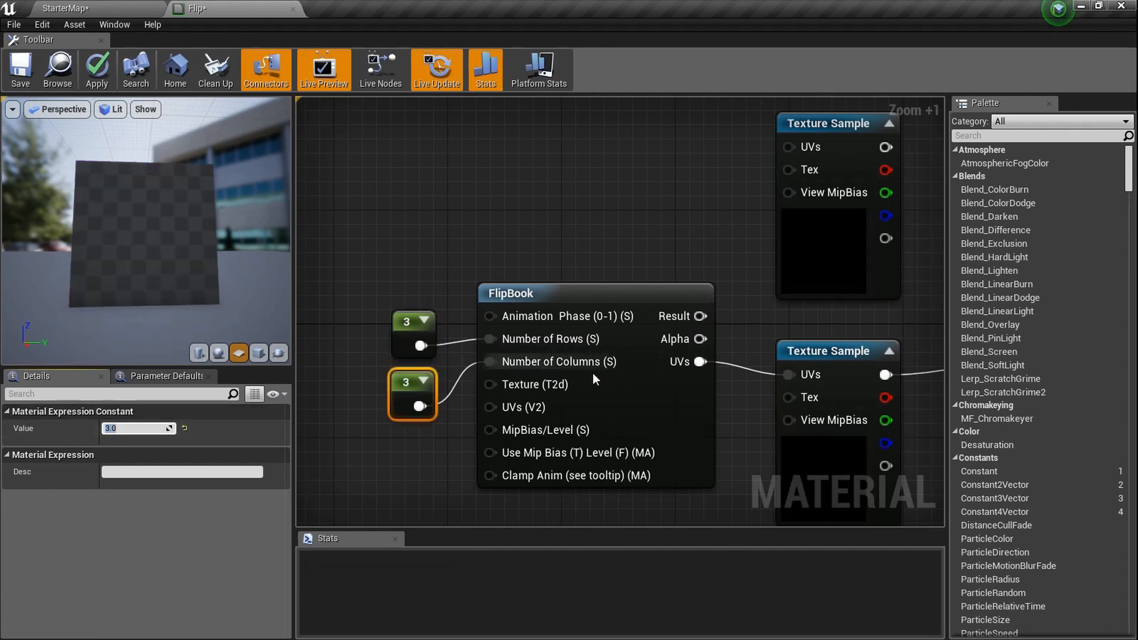
pyautogui.scroll(3)
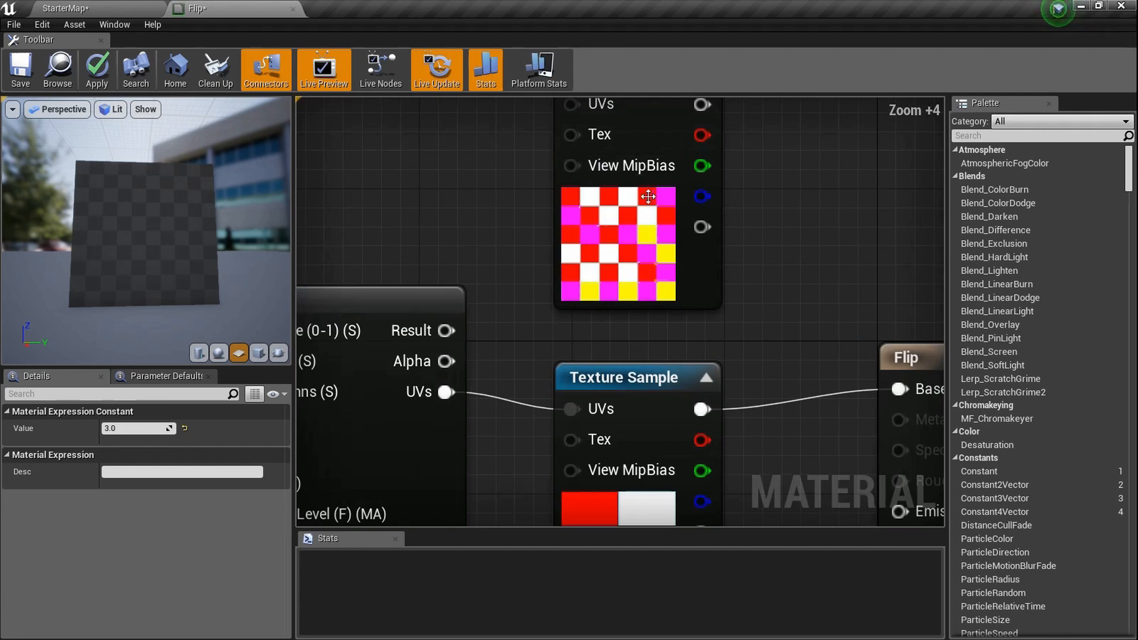
pyautogui.scroll(-3)
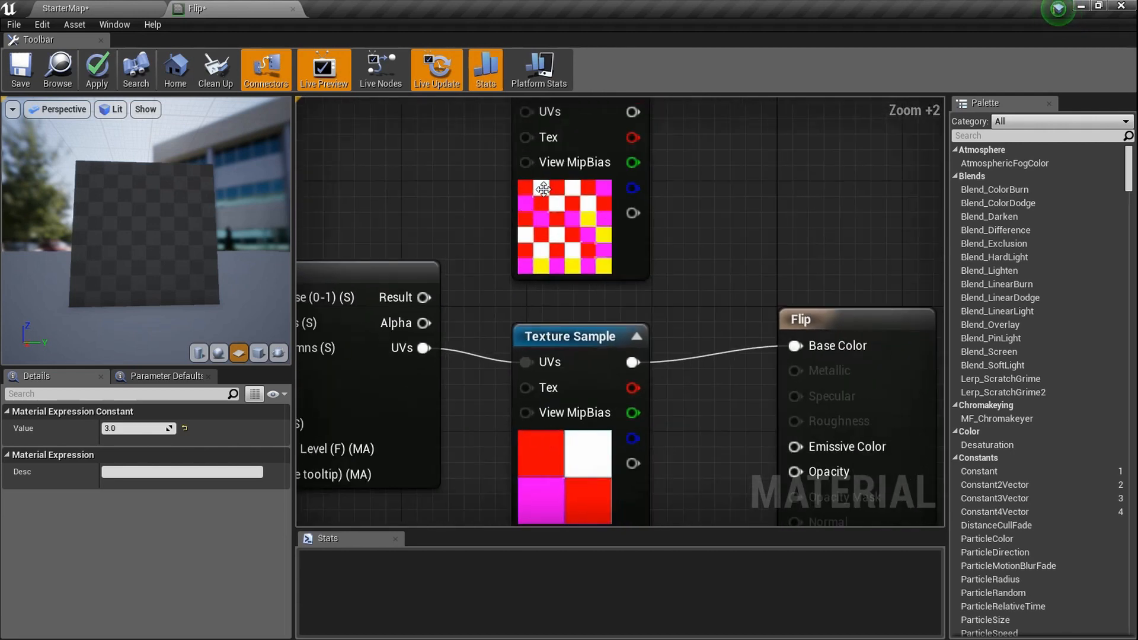
pyautogui.click(96, 70)
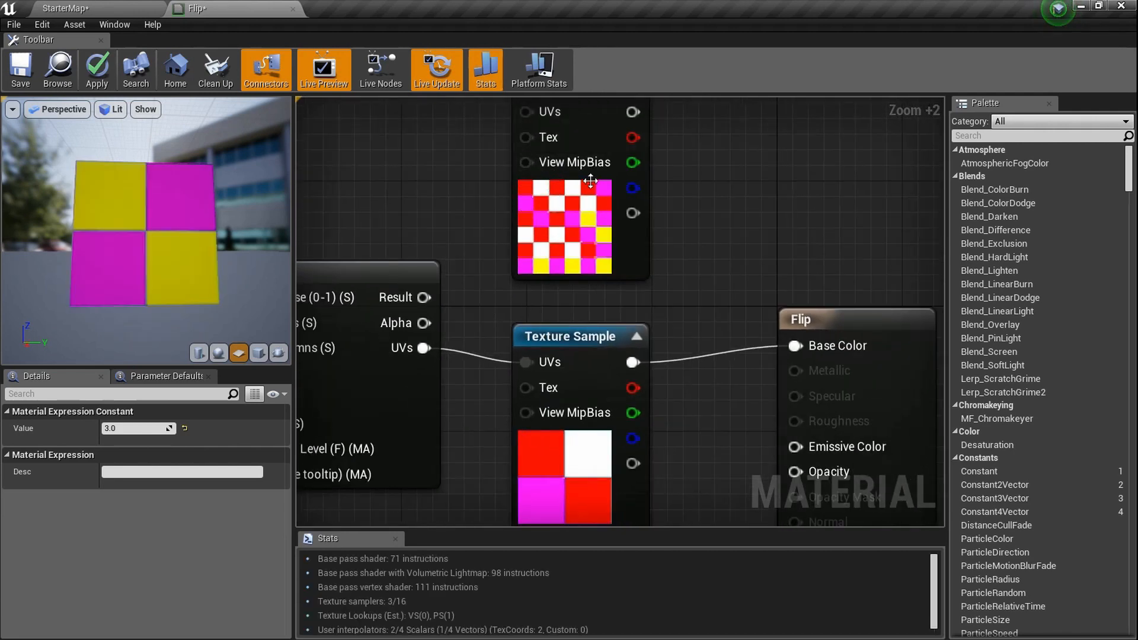
pyautogui.moveTo(556, 233)
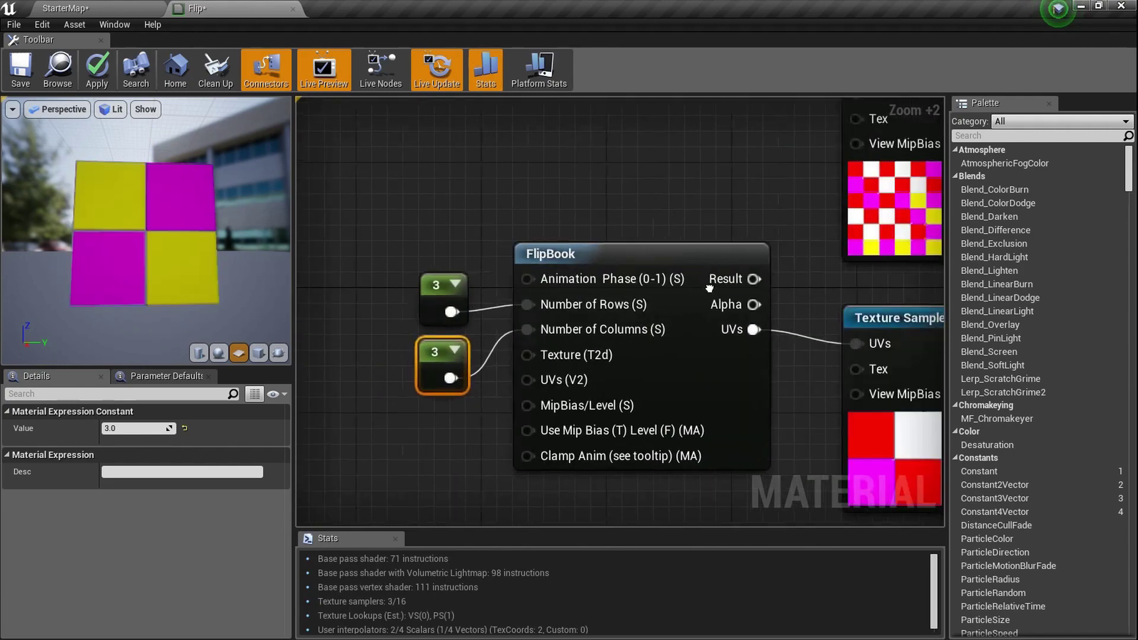
pyautogui.scroll(3)
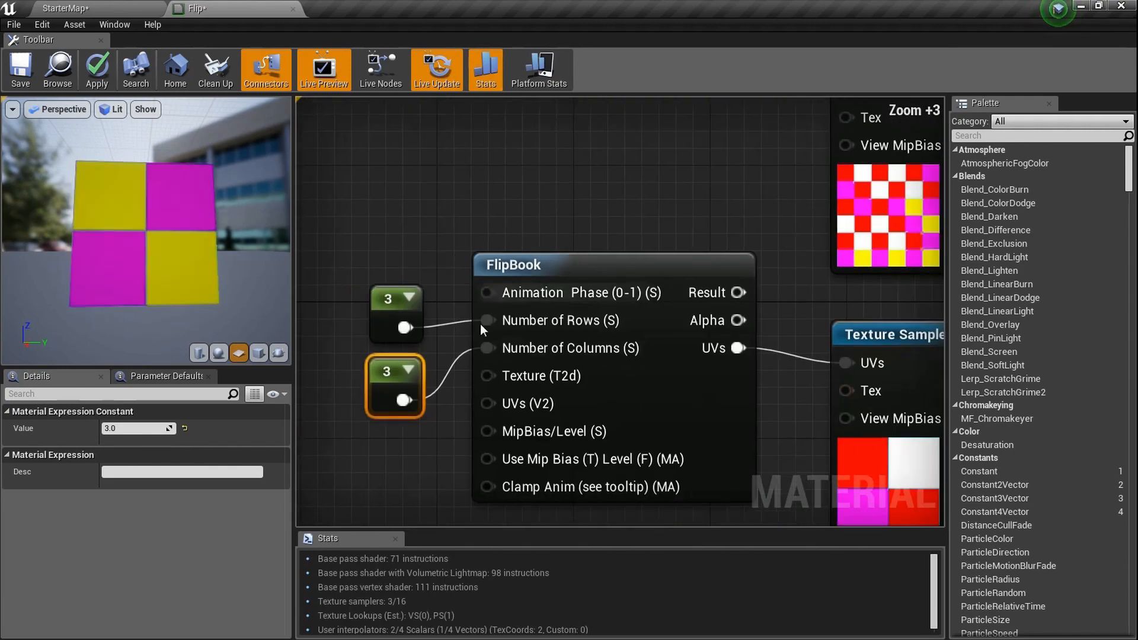
pyautogui.scroll(3)
pyautogui.write('6')
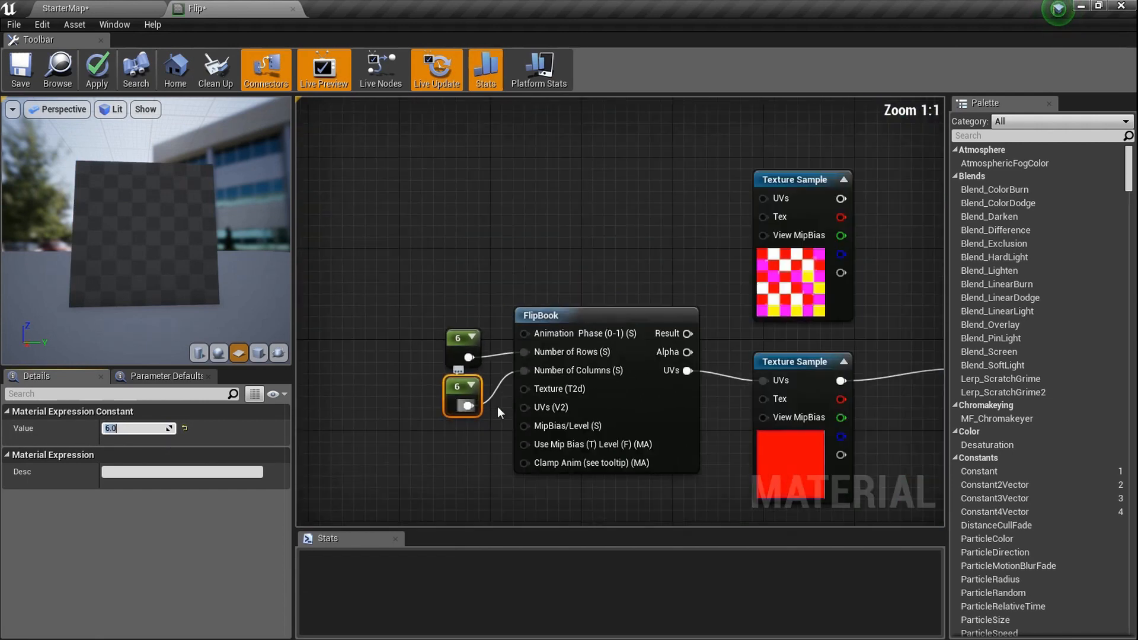
# - Change both FlipBook constants to 6 rows and 6 columns, then apply the material
pyautogui.scroll(3)
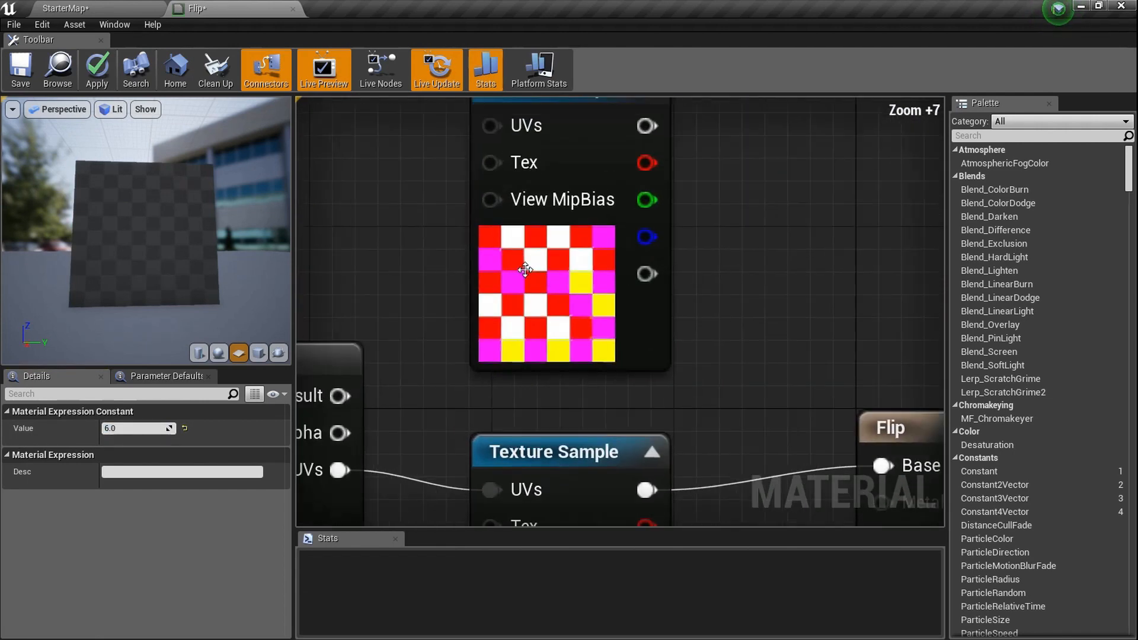
pyautogui.moveTo(479, 232)
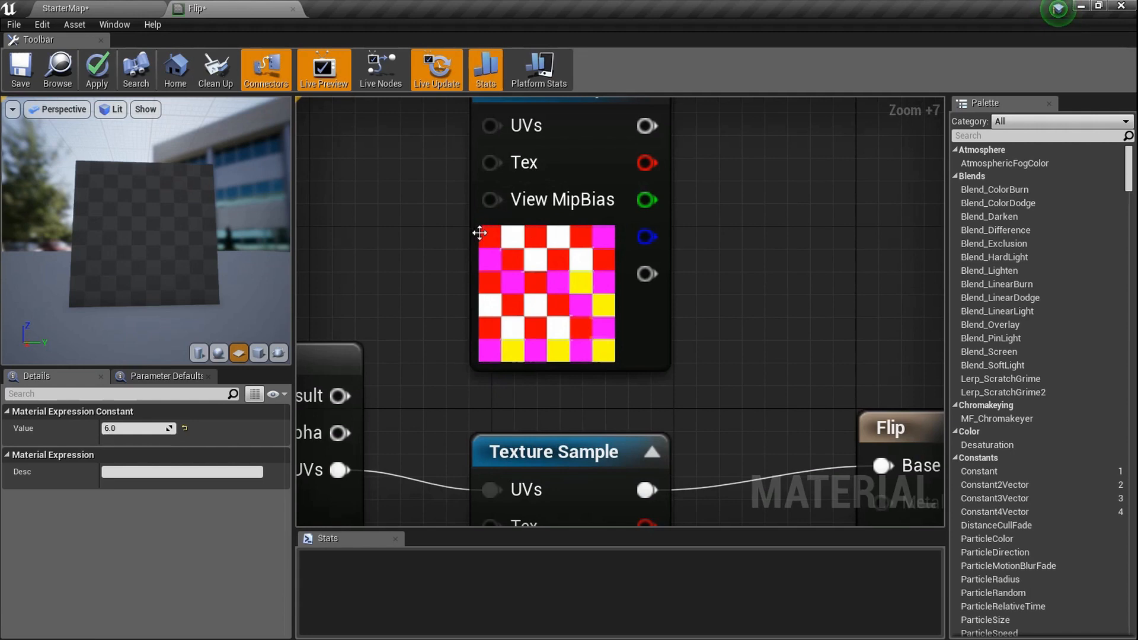
pyautogui.click(97, 69)
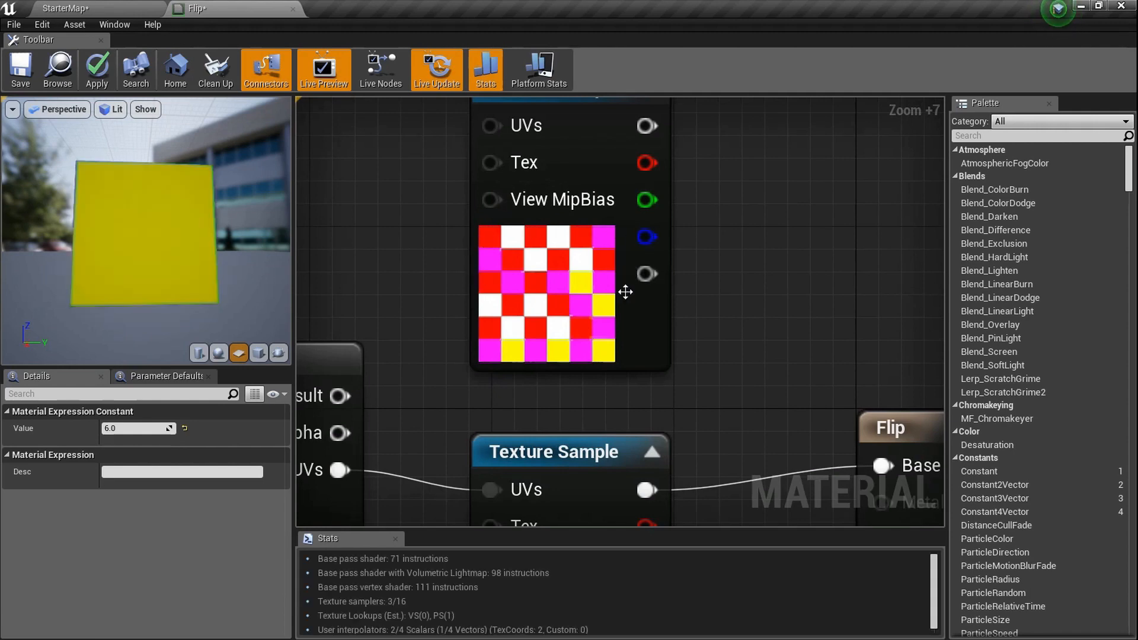
pyautogui.scroll(-3)
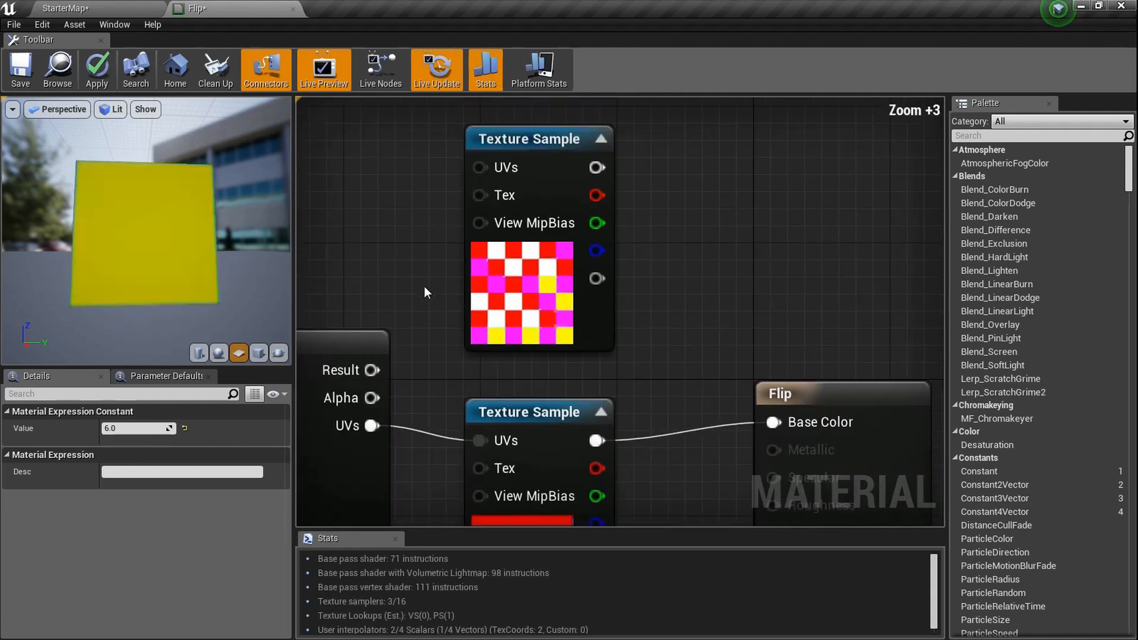
pyautogui.scroll(3)
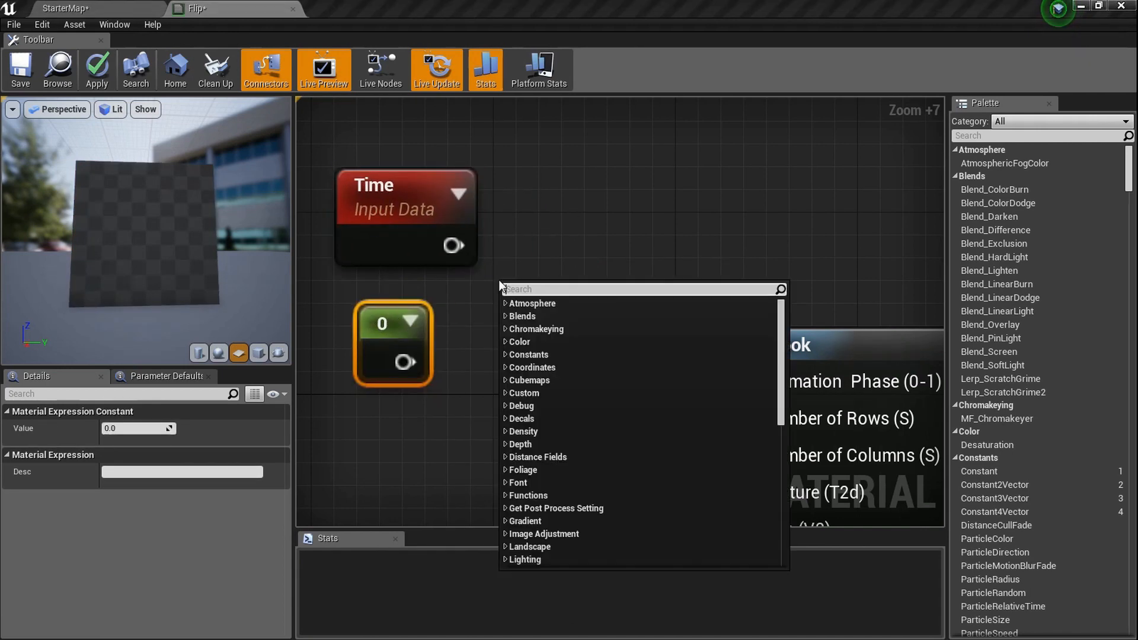
# - Feed Time multiplied by a constant of 1 into the FlipBook's Animation Phase
pyautogui.write('mul')
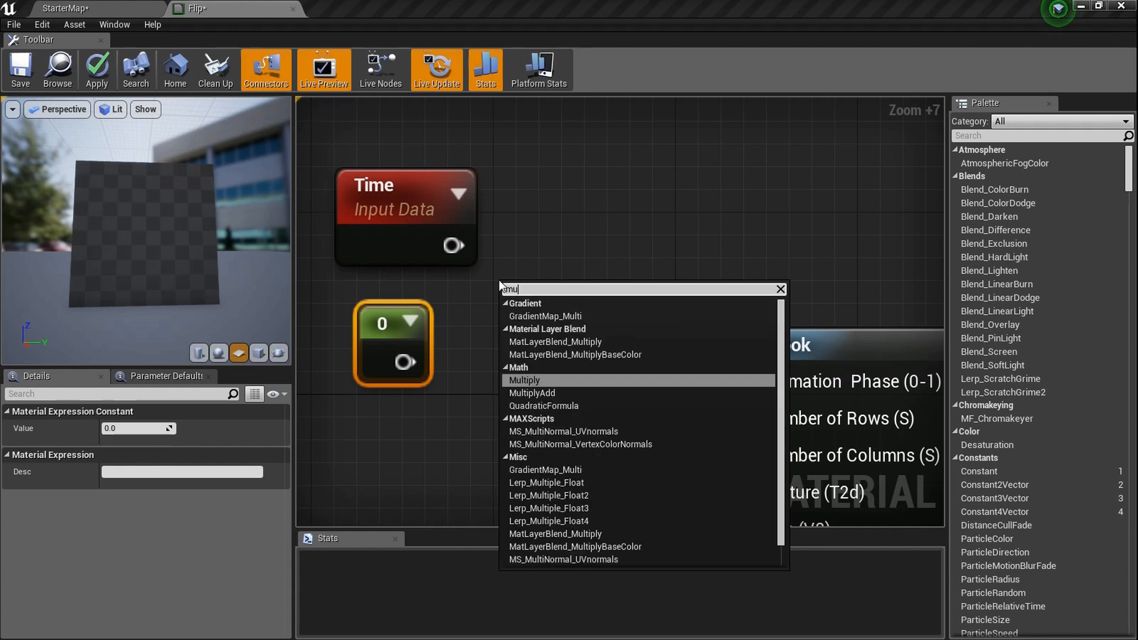
pyautogui.click(524, 381)
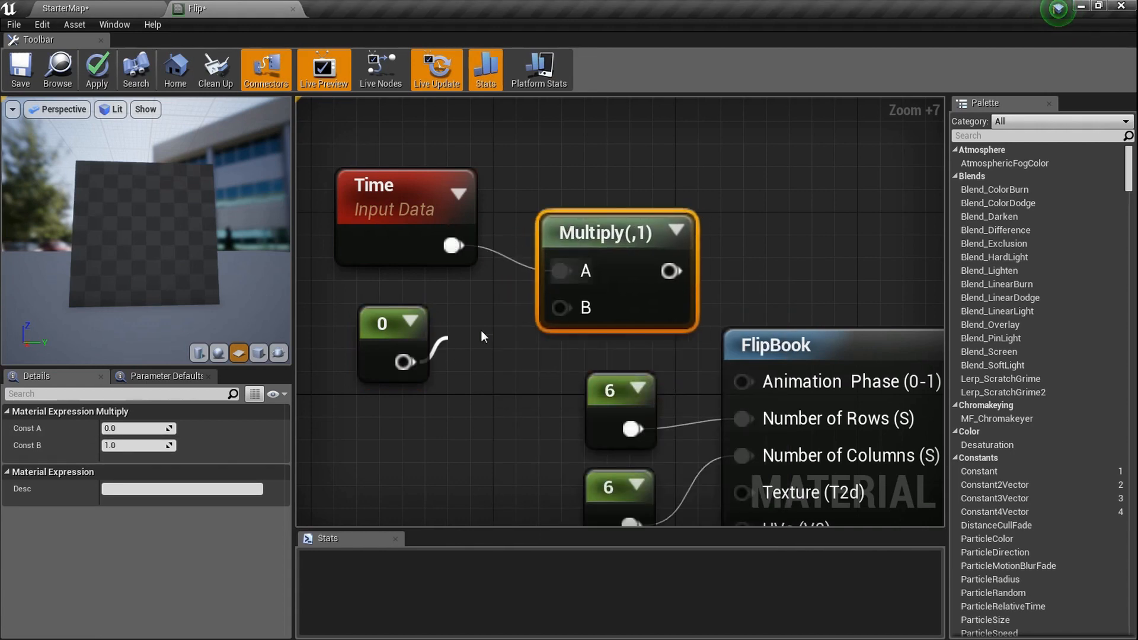
pyautogui.scroll(-3)
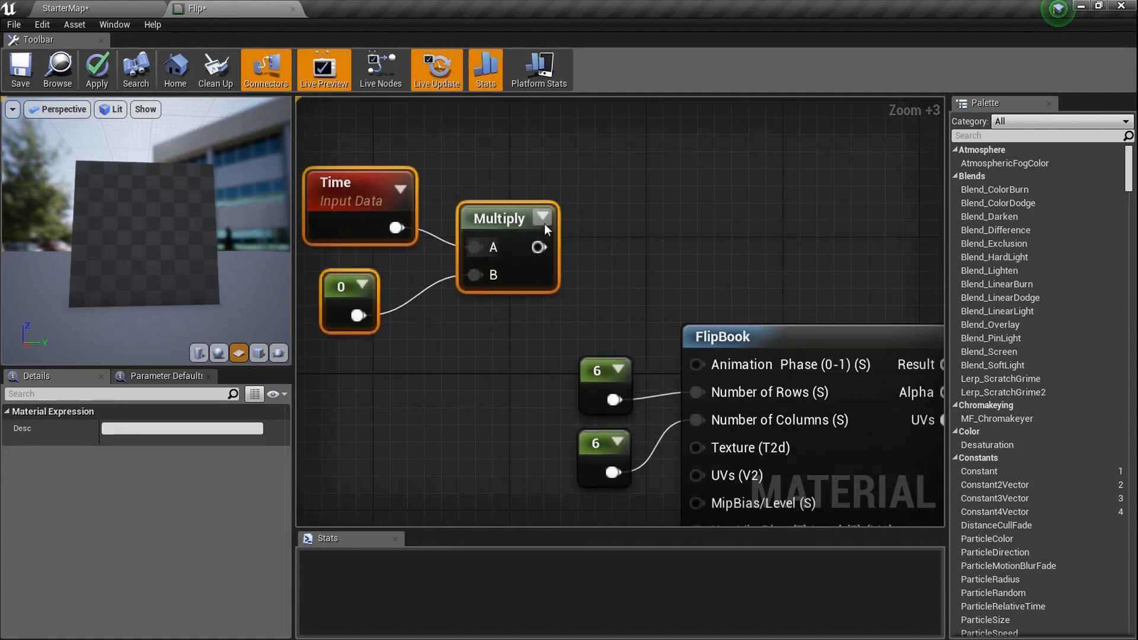
pyautogui.scroll(3)
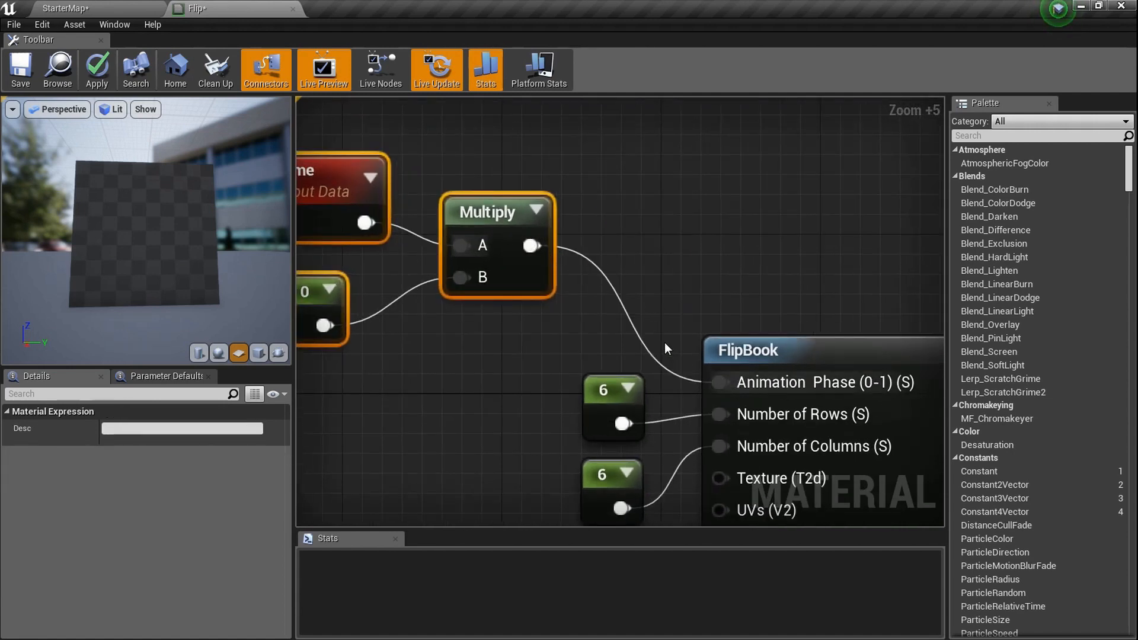
pyautogui.scroll(-3)
pyautogui.write('1')
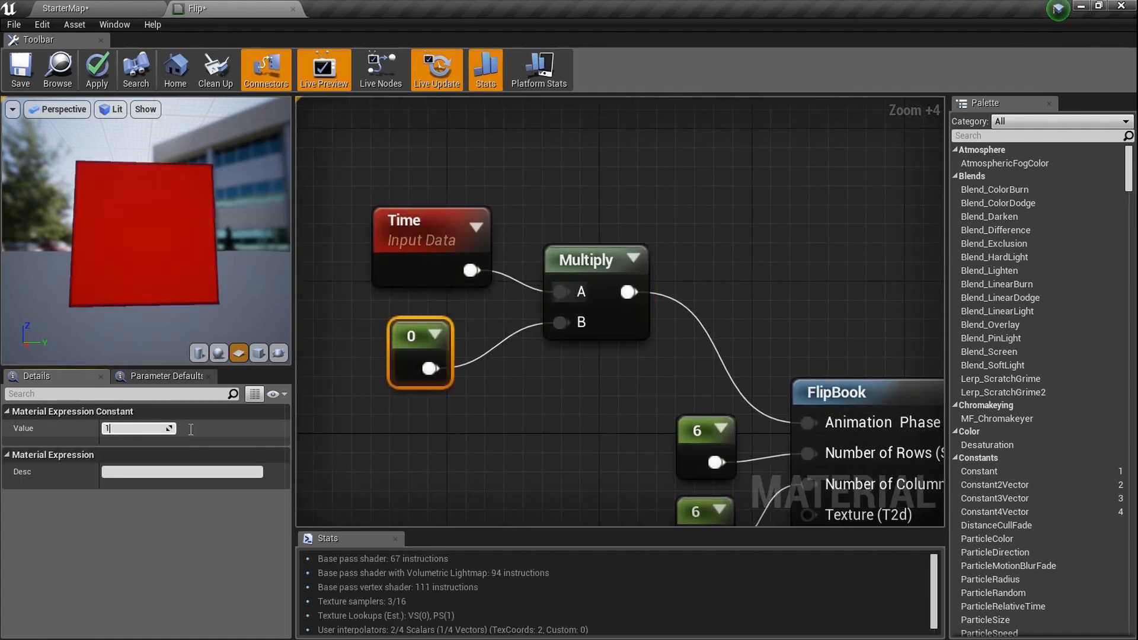
pyautogui.scroll(-3)
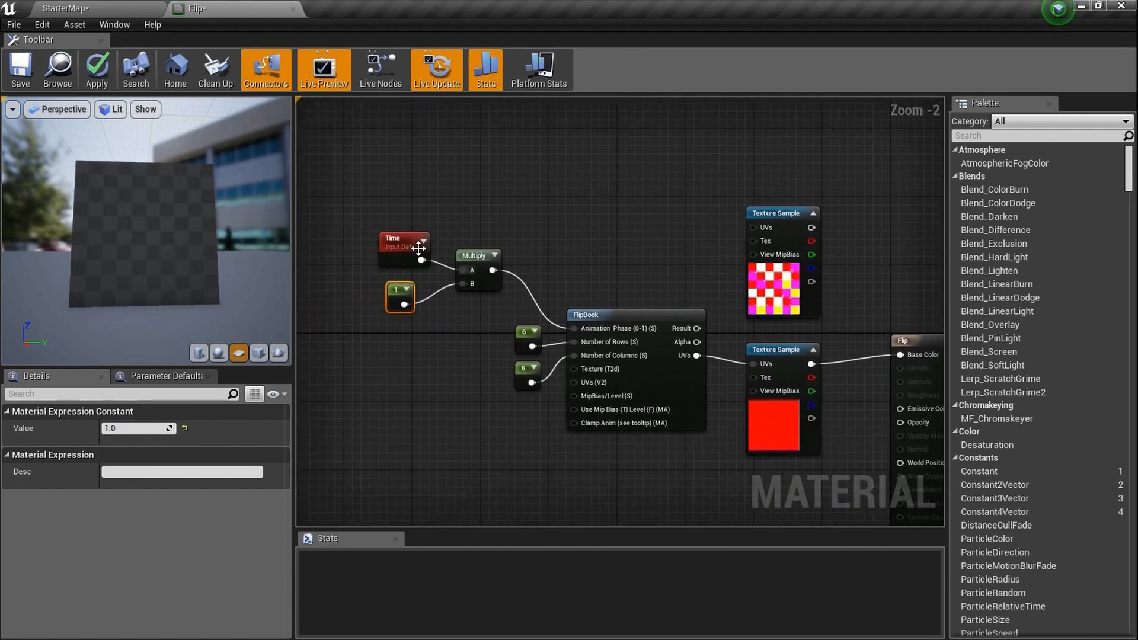
pyautogui.scroll(3)
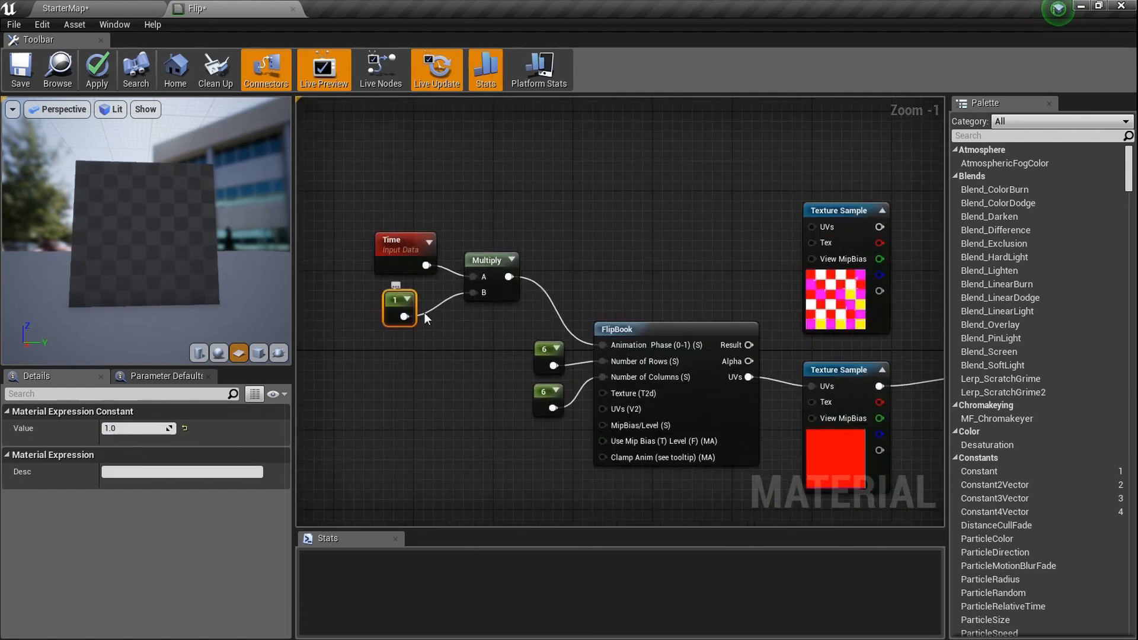
# - Set the Time multiplier constant to 0.1, then select the top Texture Sample node
pyautogui.click(97, 69)
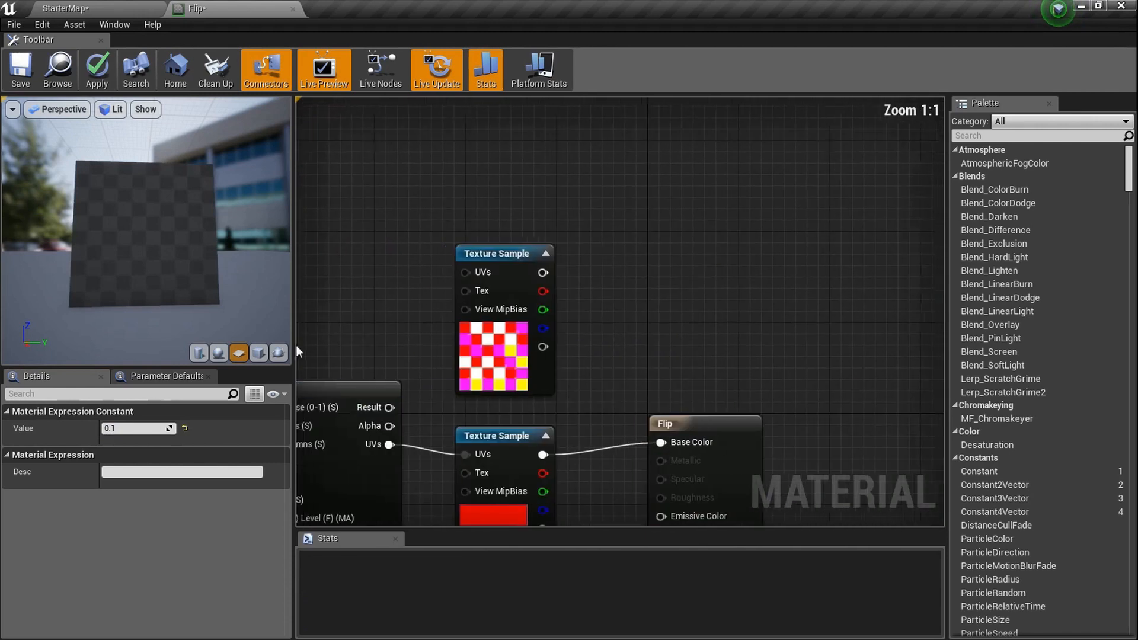
pyautogui.scroll(3)
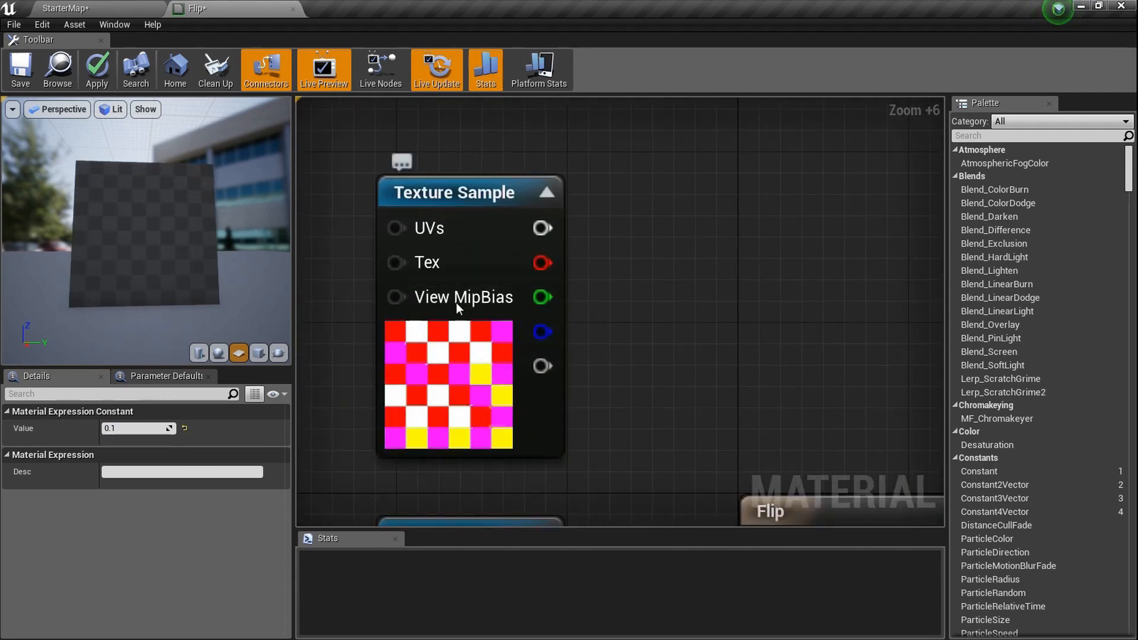
pyautogui.click(97, 69)
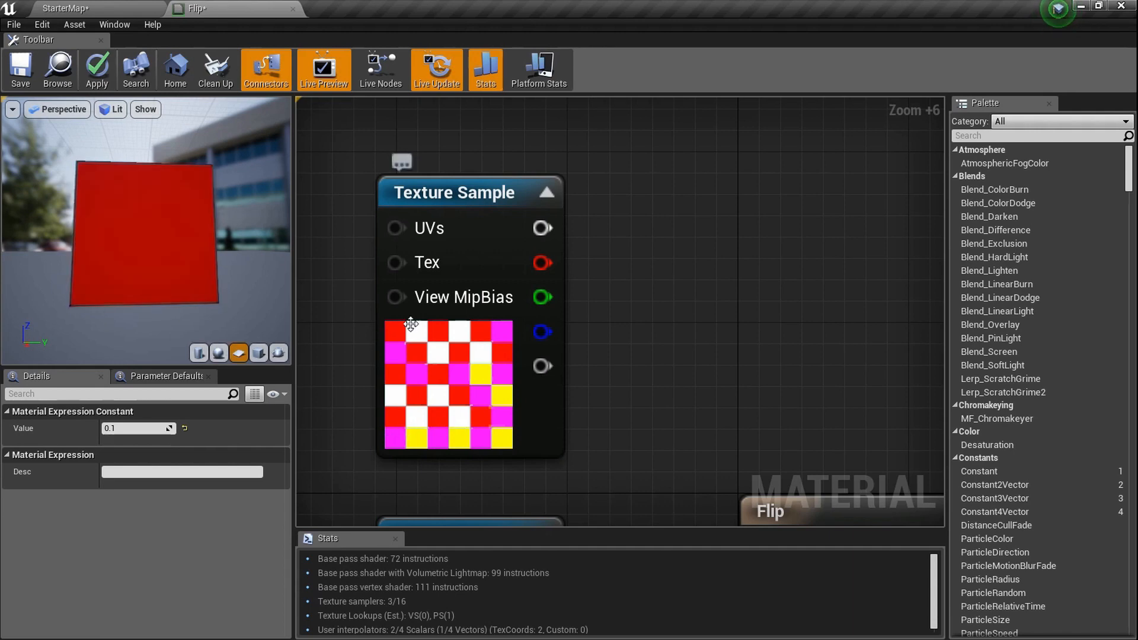
pyautogui.scroll(-3)
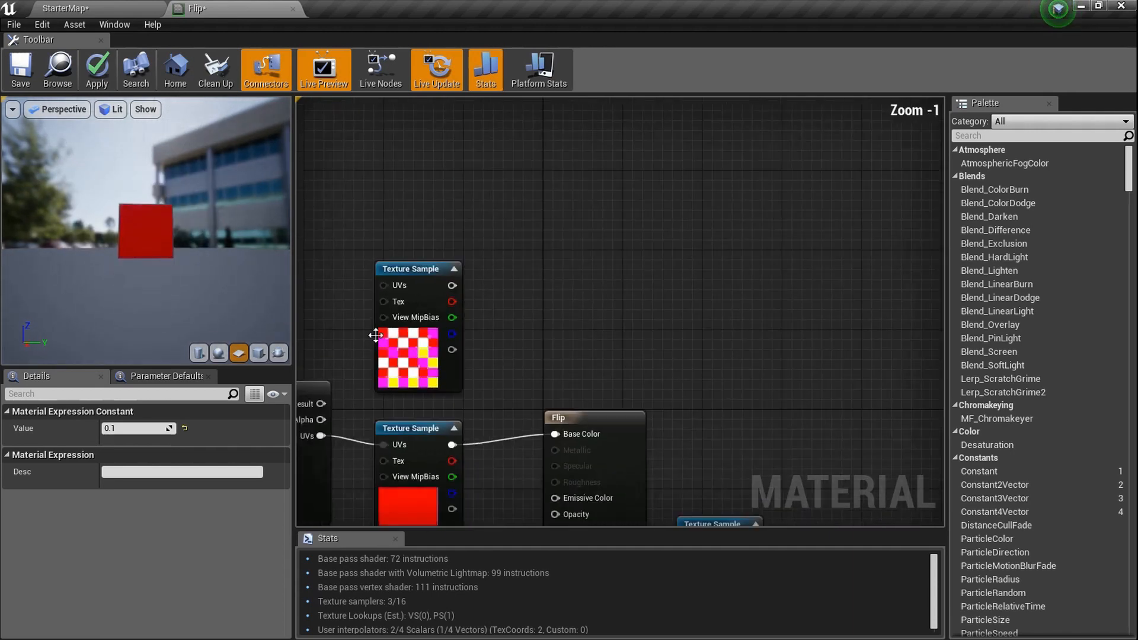
pyautogui.scroll(3)
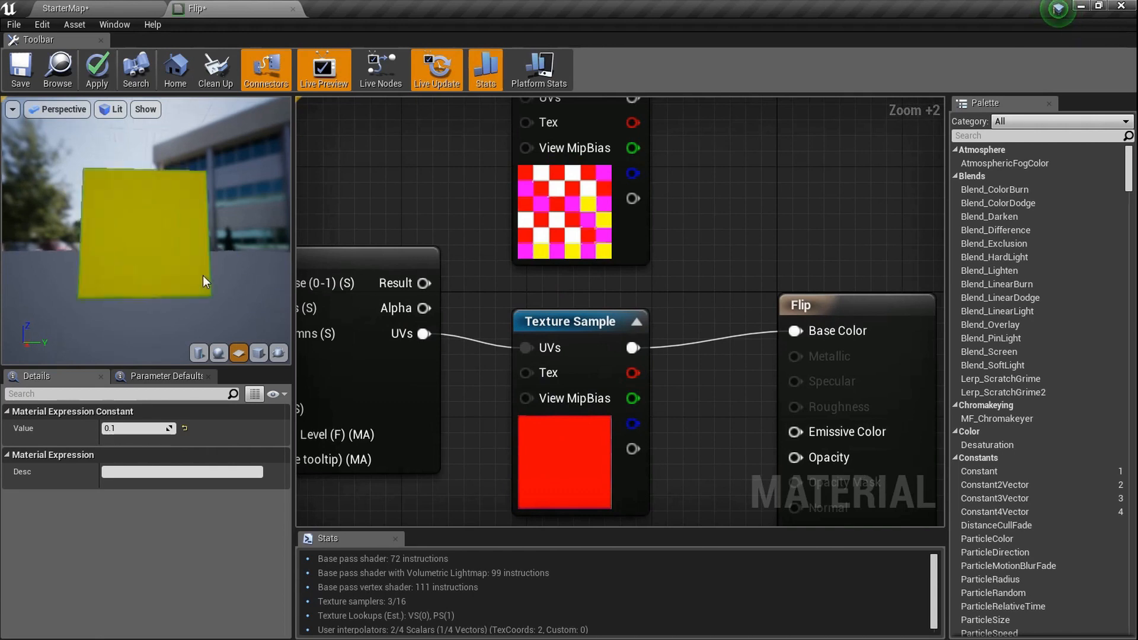
pyautogui.scroll(-3)
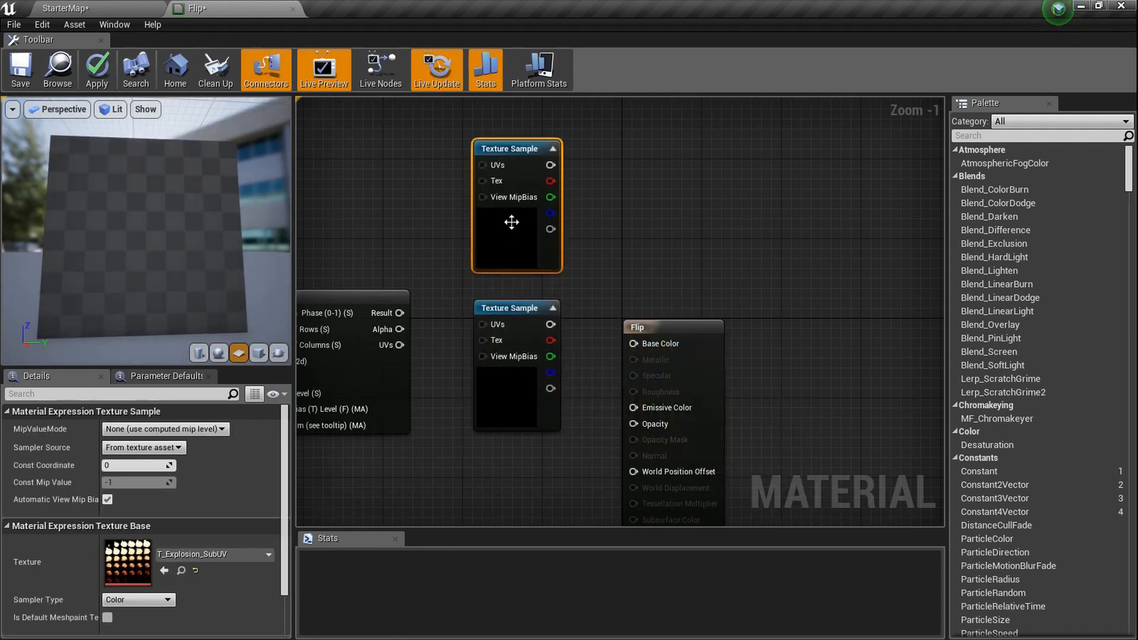
# - Swap both Texture Samples to T_Explosion_SubUV so the plane shows the animated explosion
pyautogui.scroll(3)
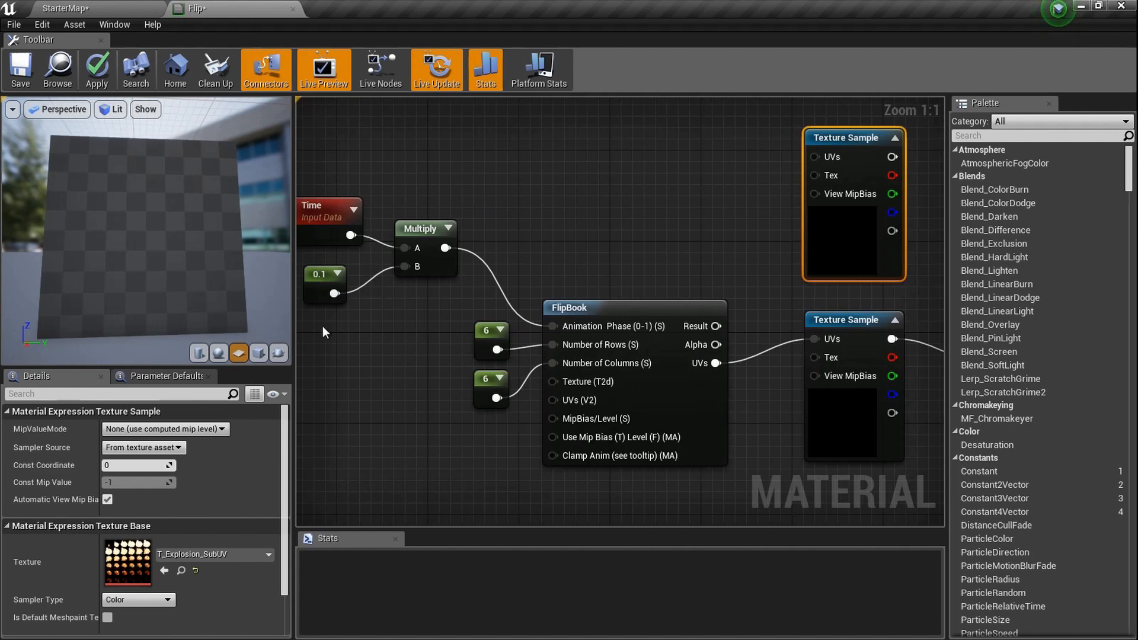
pyautogui.scroll(3)
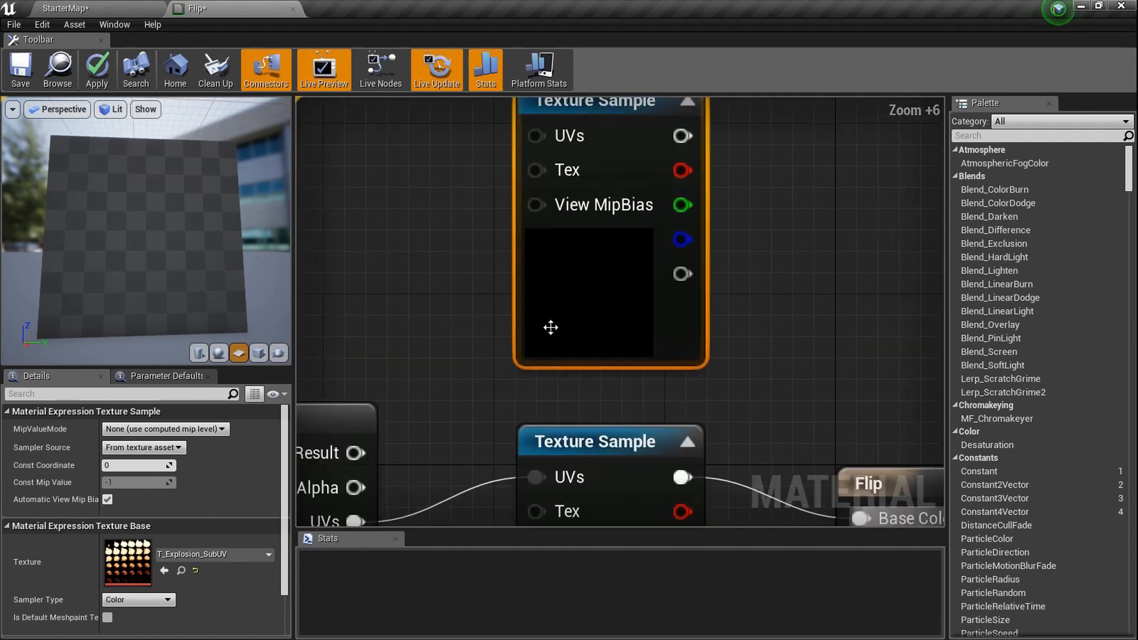
pyautogui.scroll(-3)
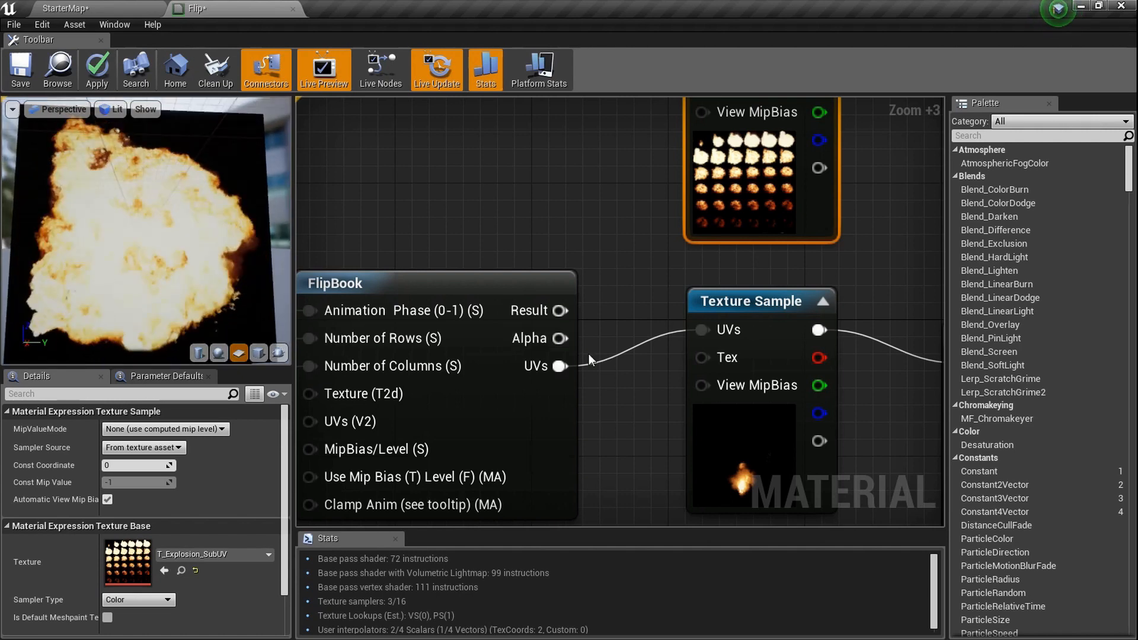
# - Set the Time multiplier constant's value to 0.9 in the Details panel
pyautogui.scroll(-3)
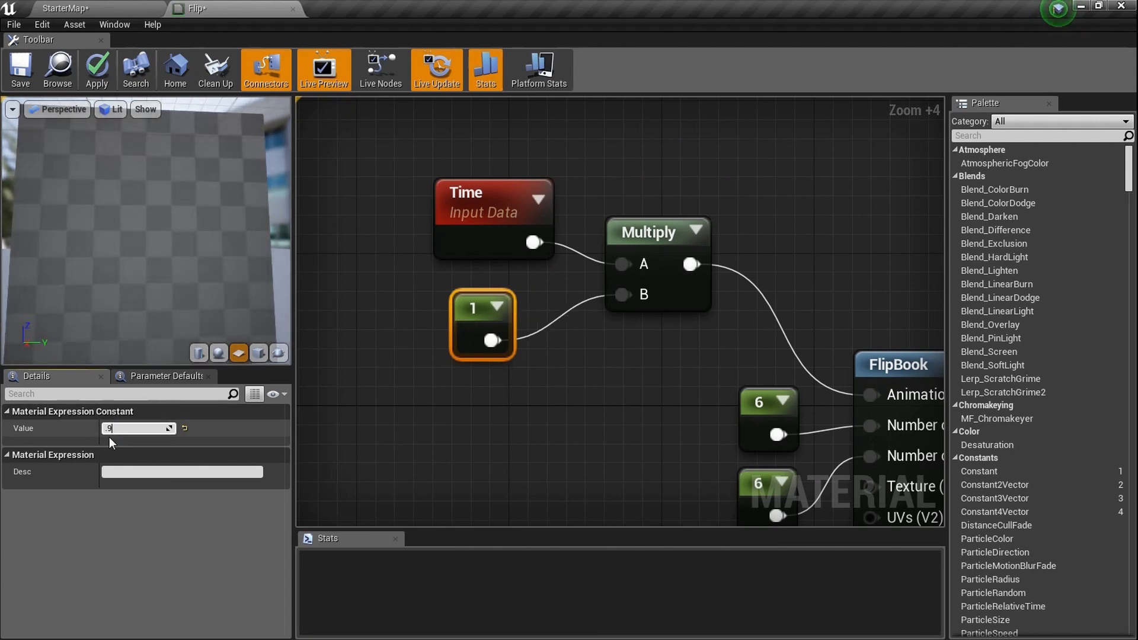
pyautogui.write('0.9')
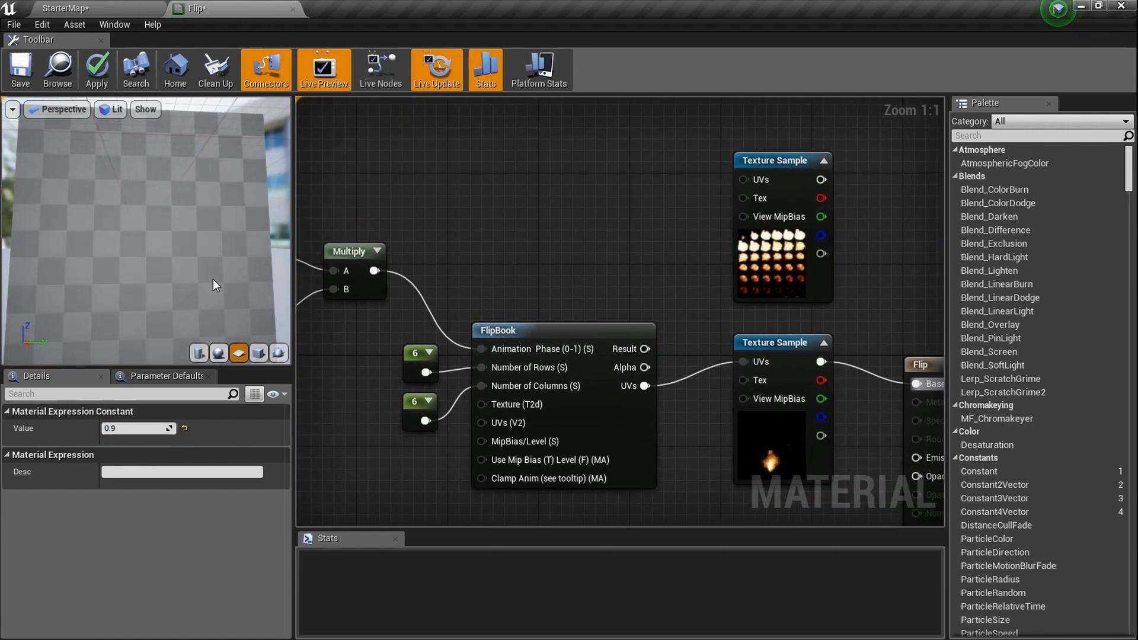
pyautogui.click(97, 70)
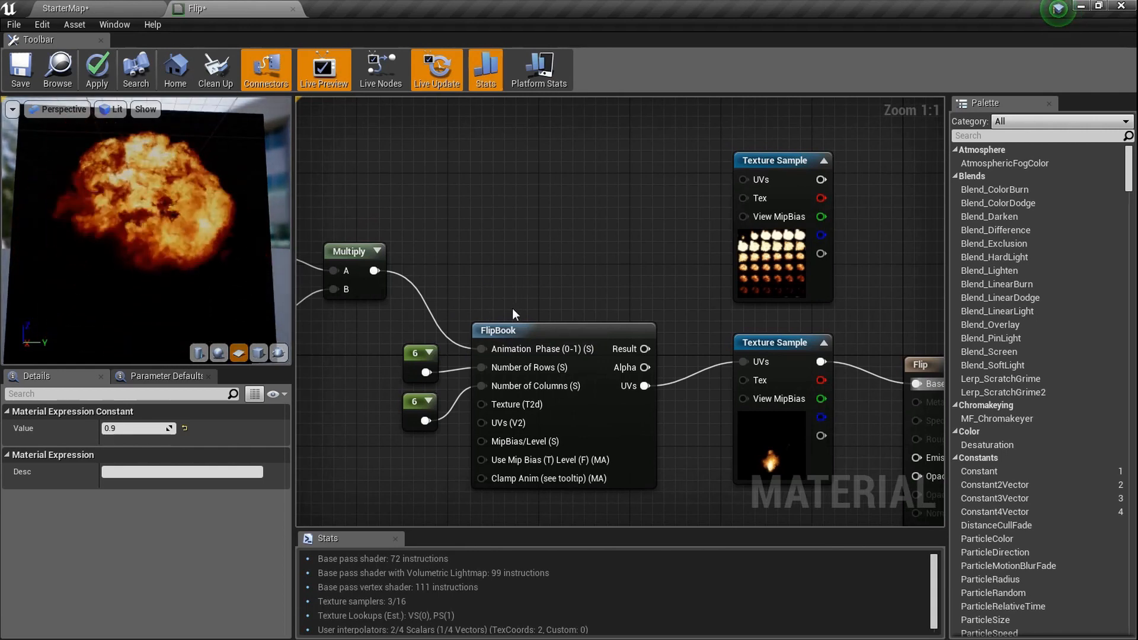
pyautogui.scroll(3)
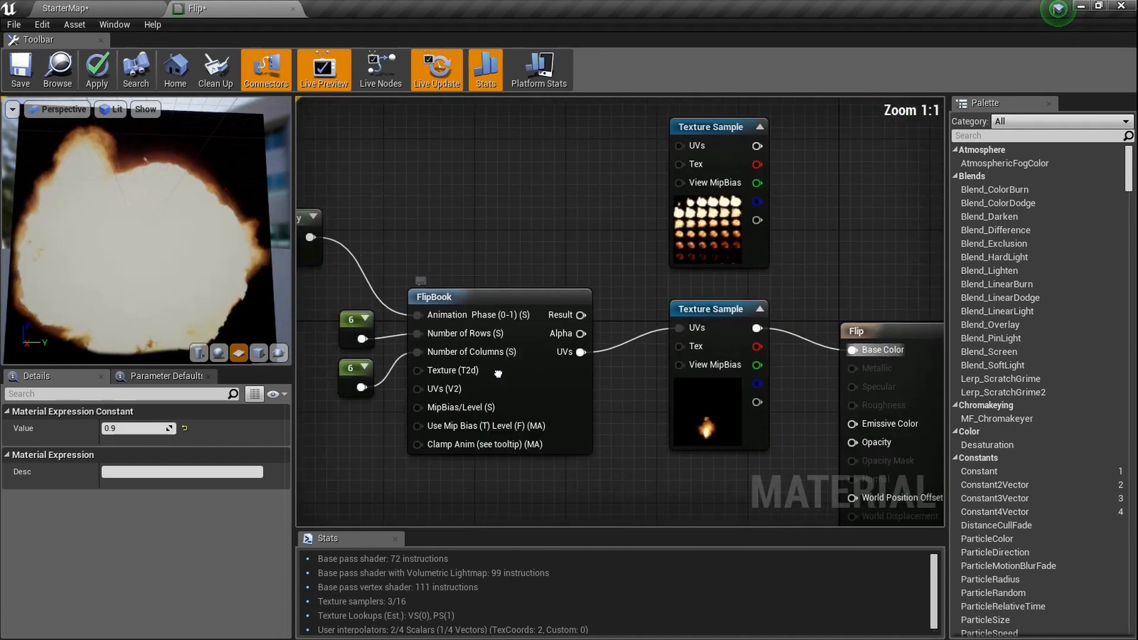
pyautogui.scroll(3)
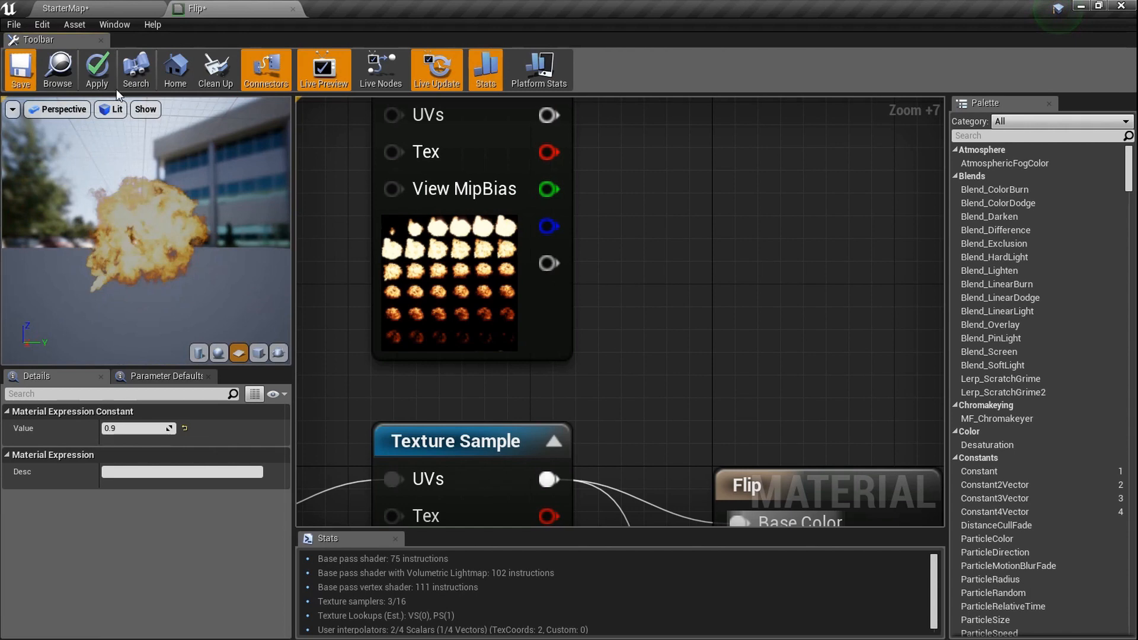
# - Apply the Flip material changes to the level and save the Flip asset
pyautogui.click(97, 68)
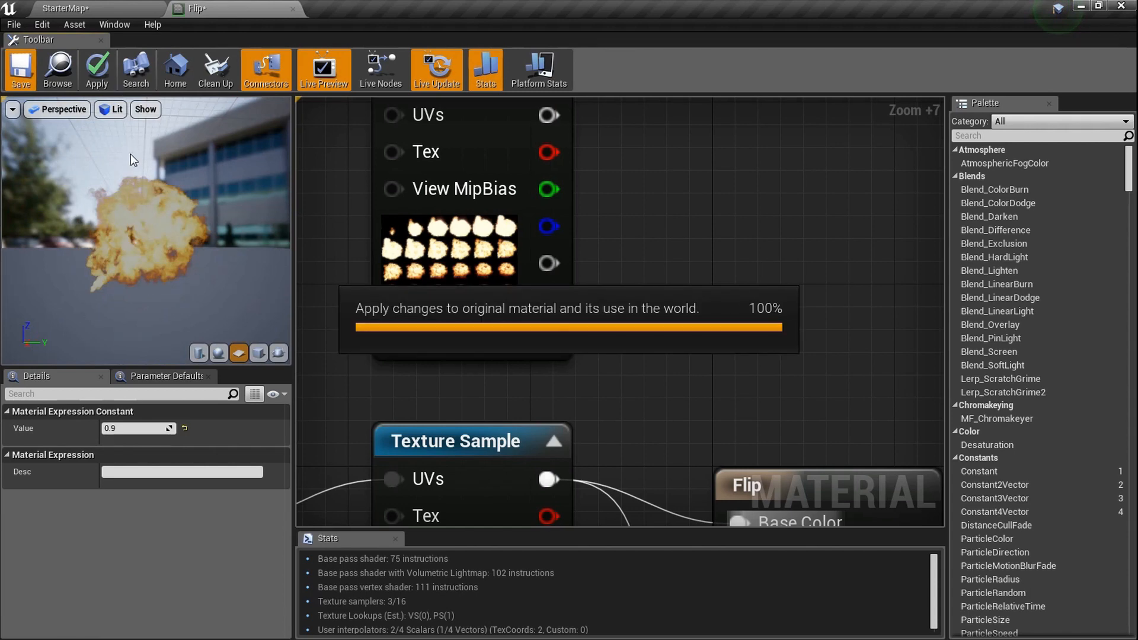
pyautogui.click(20, 69)
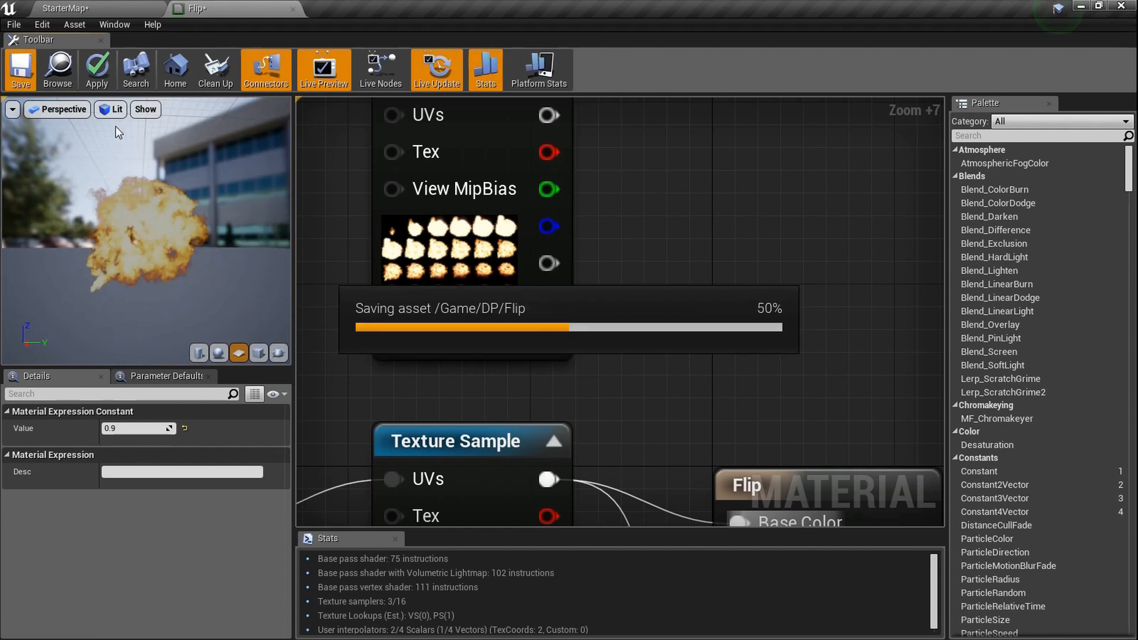
pyautogui.moveTo(110, 6)
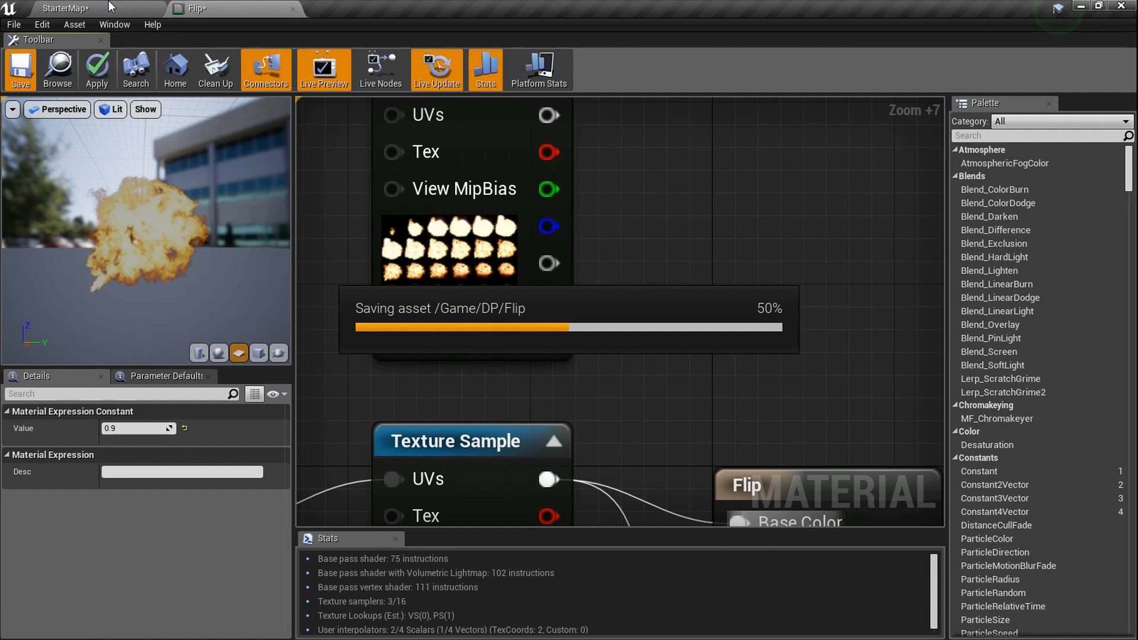
# - Switch to the StarterMap tab and orbit the viewport to view the four explosion planes
pyautogui.click(20, 69)
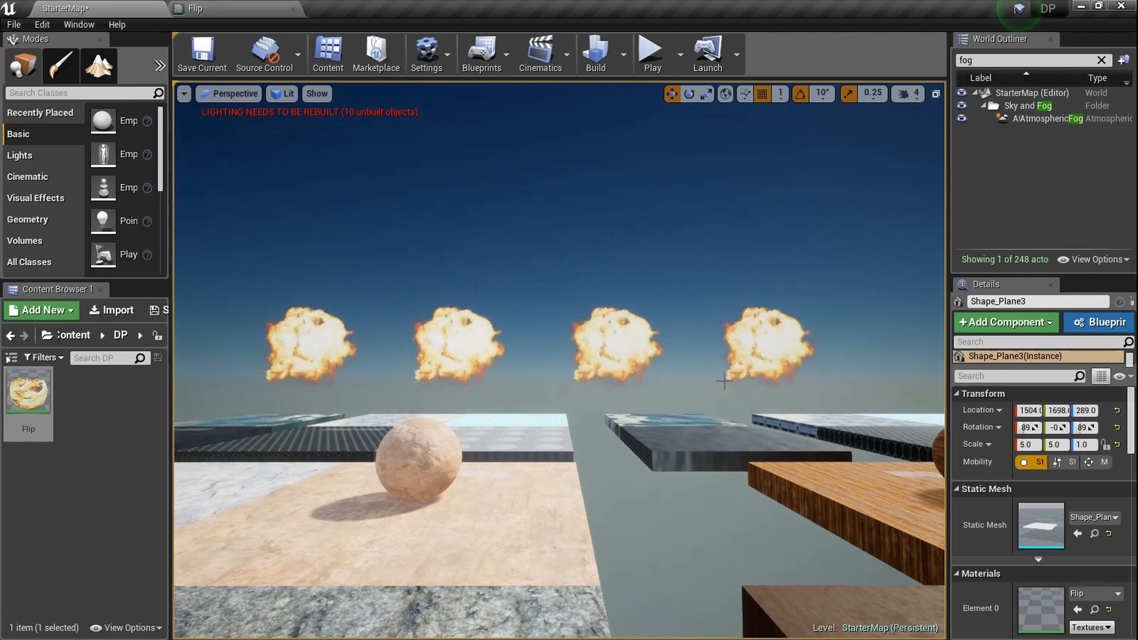
pyautogui.moveTo(508, 362); pyautogui.dragTo(508, 436)
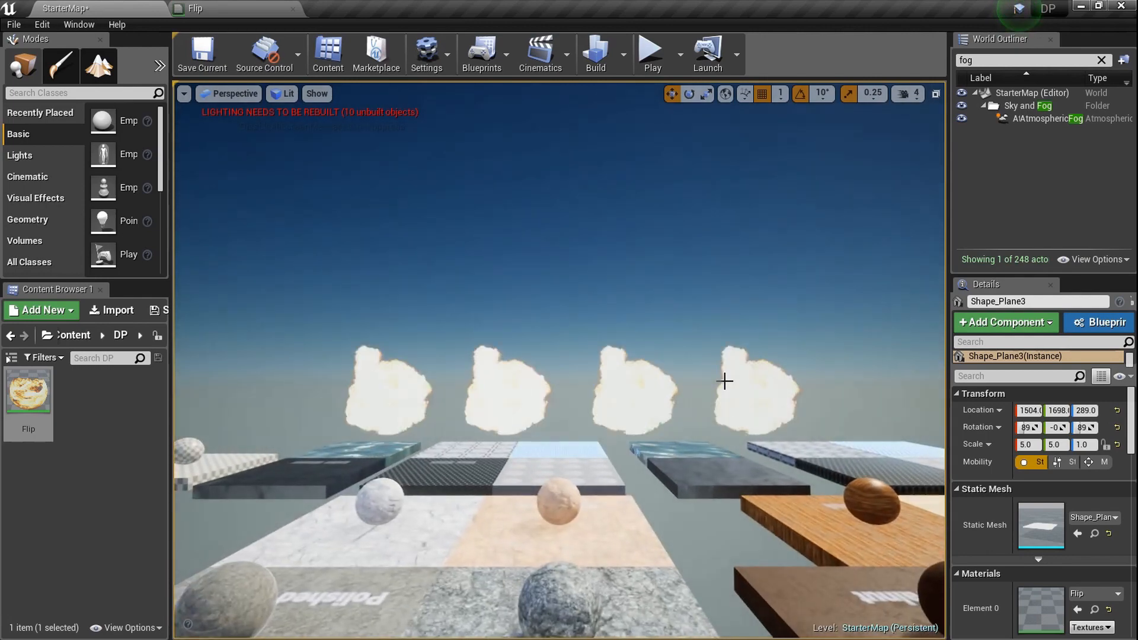